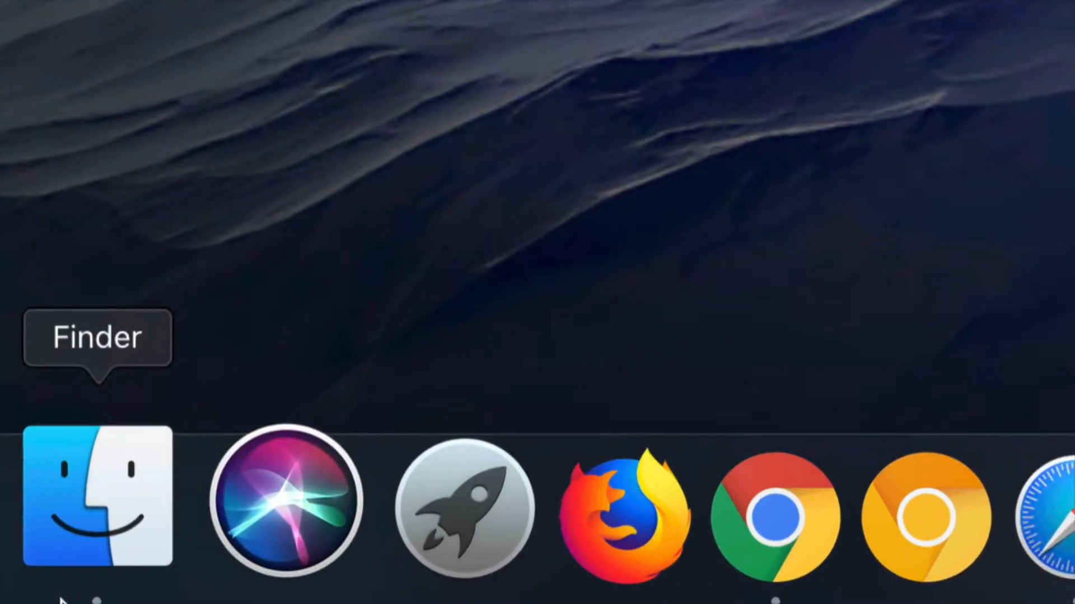
Bring up a Finder window on the Photos drive showing the FOTOS folder.
left_click(96, 498)
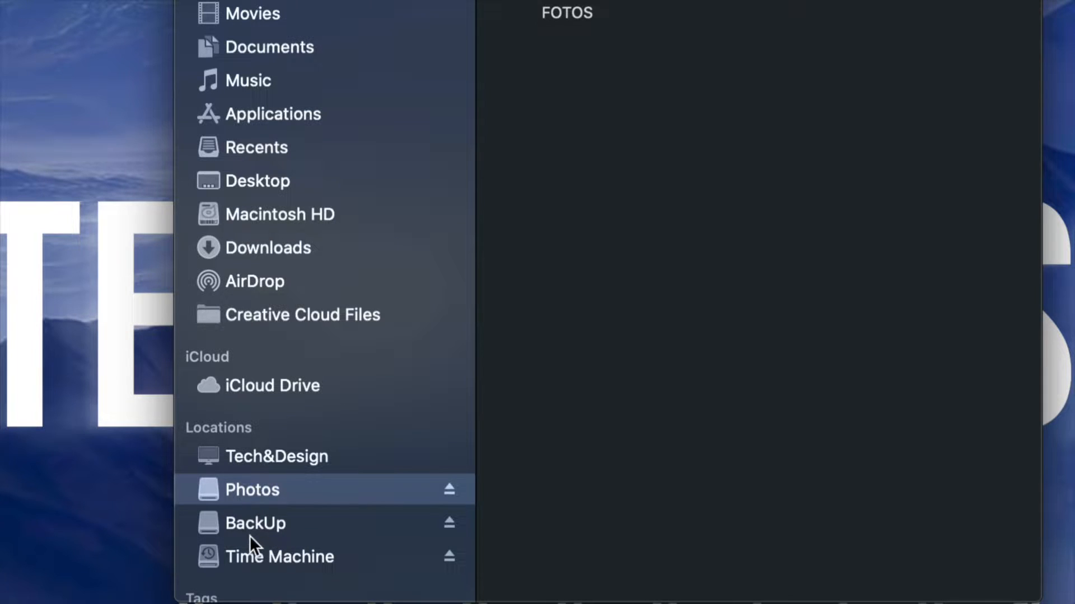
mouse_move(307, 524)
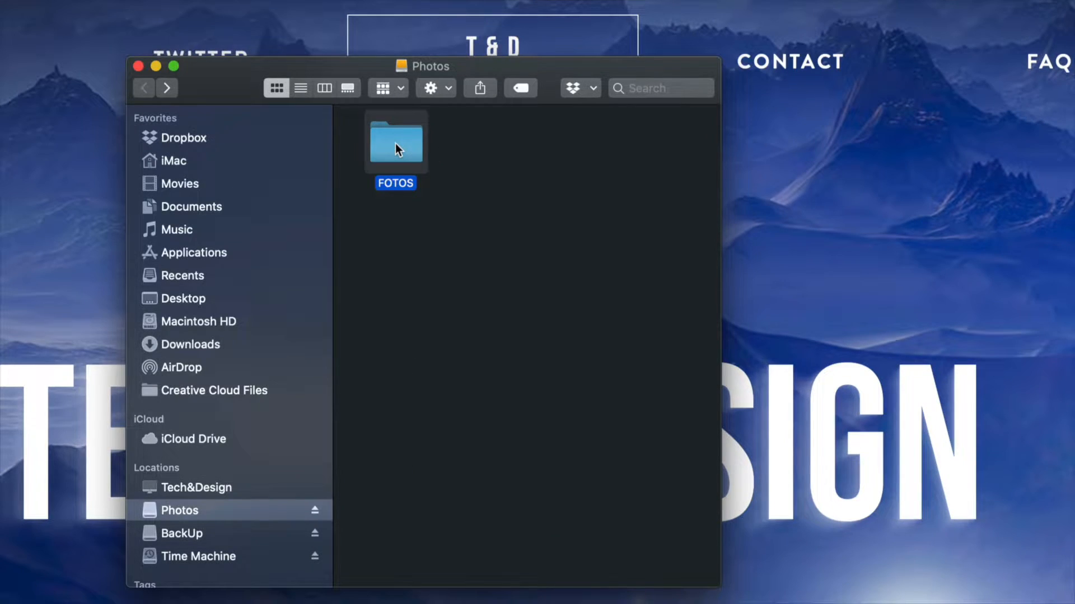
Navigate into FOTOS > PROFESSIONAL PHOTOS and browse its contents.
double_click(395, 142)
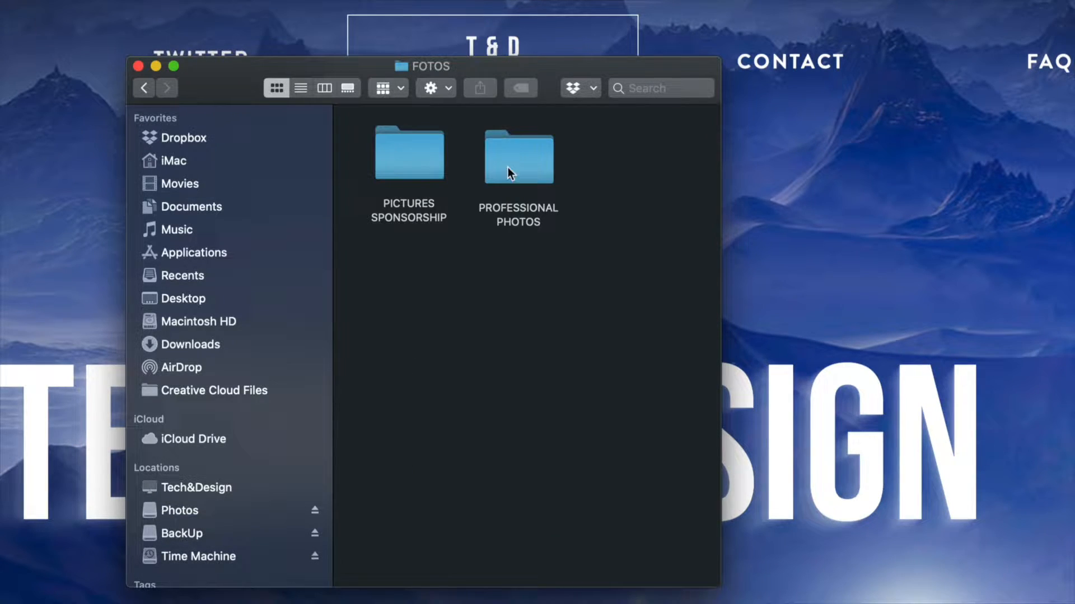
double_click(519, 157)
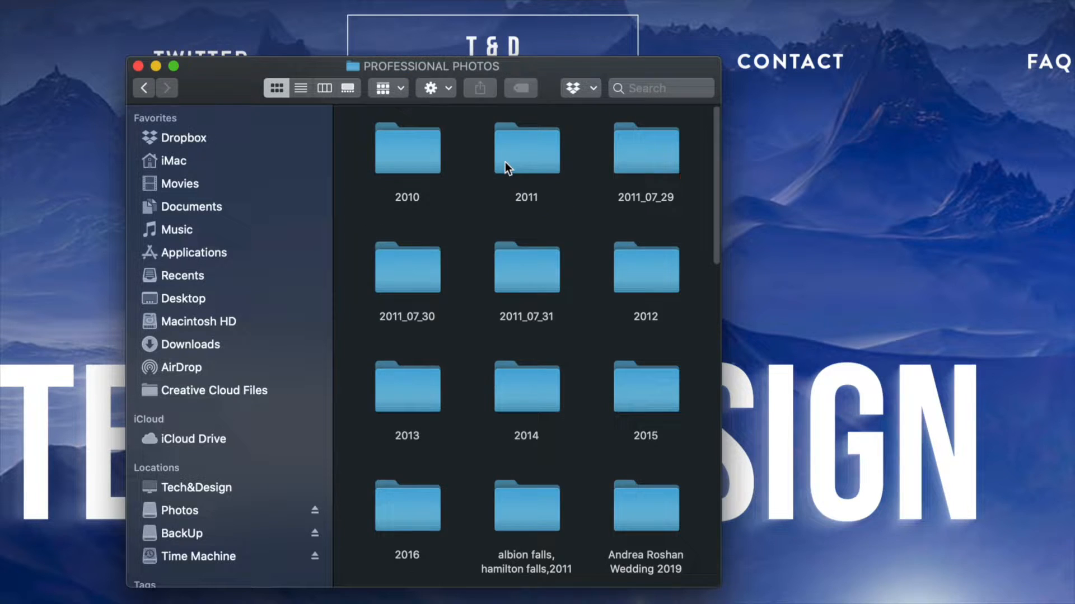
scroll("down", 3)
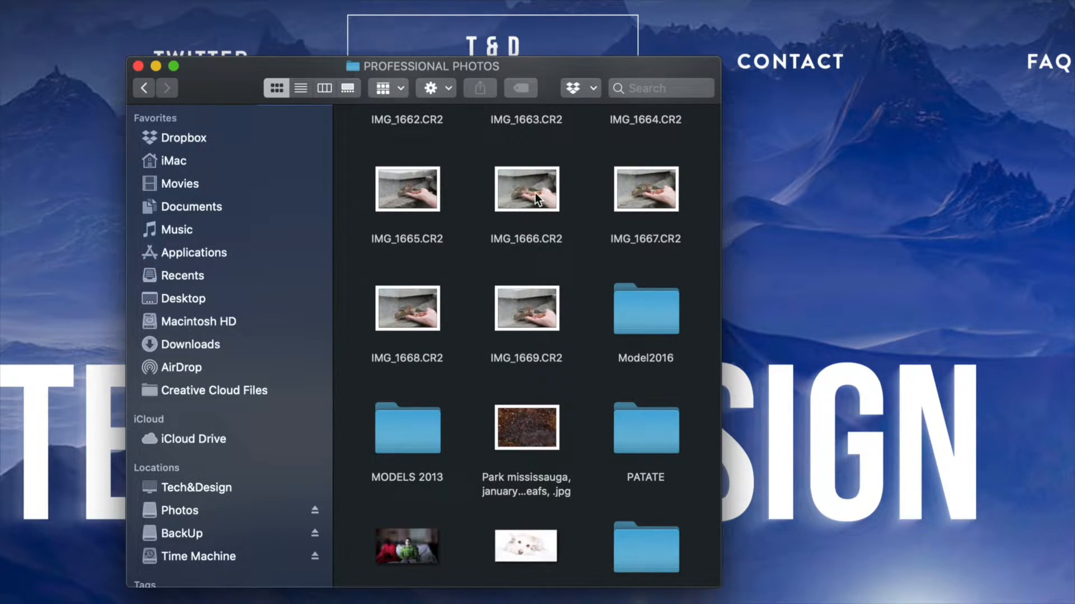
Select the IMG_1666.CR2 photo and review its context-menu actions.
left_click(526, 188)
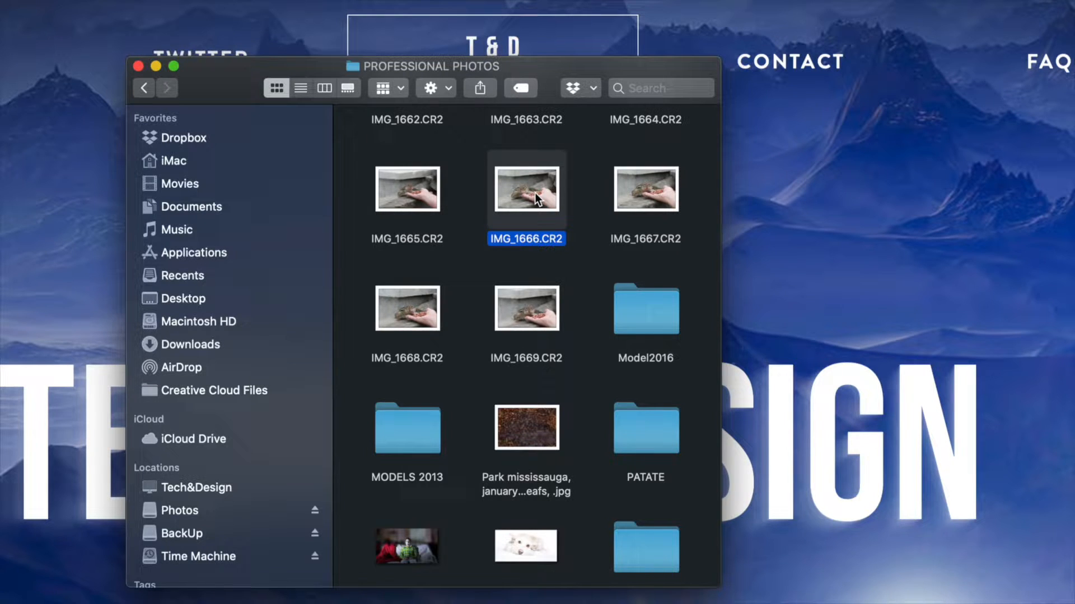
right_click(526, 187)
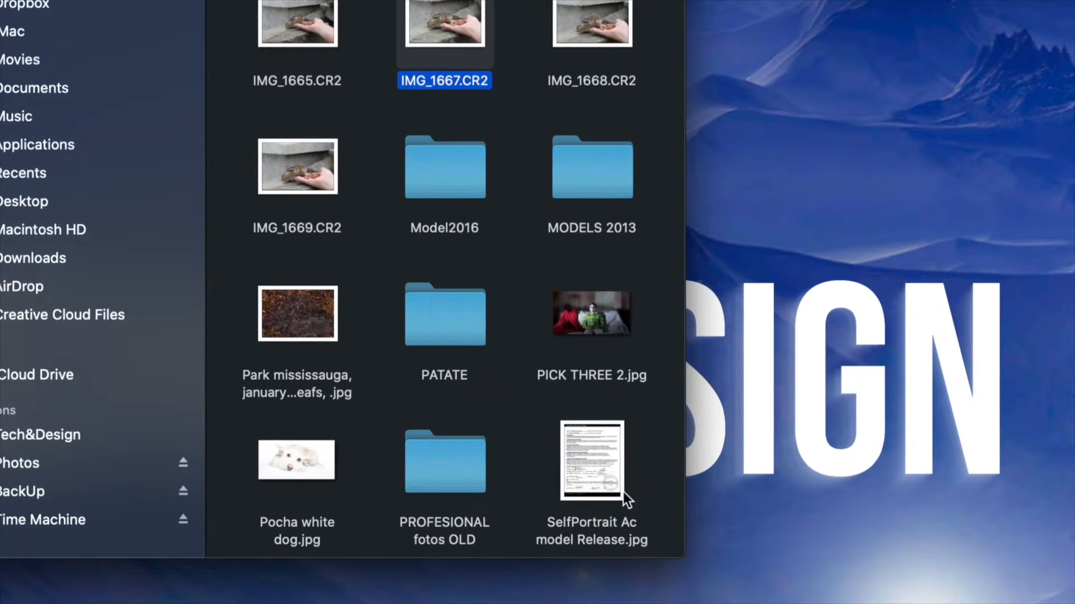
left_click(591, 463)
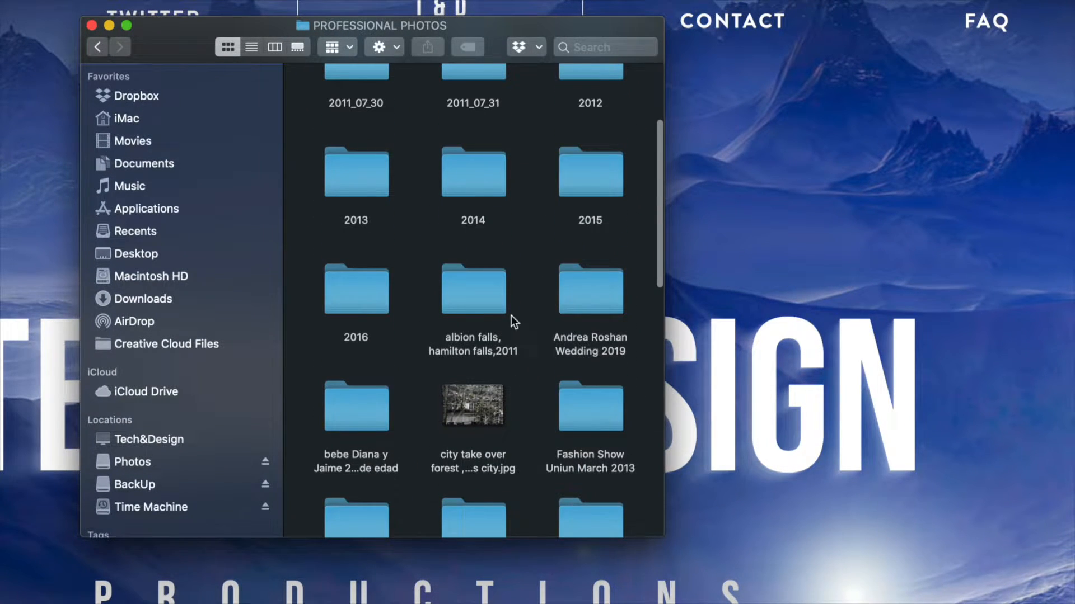
Inside the albion falls, hamilton falls,2011 folder, trash six marquee-selected photos.
double_click(472, 290)
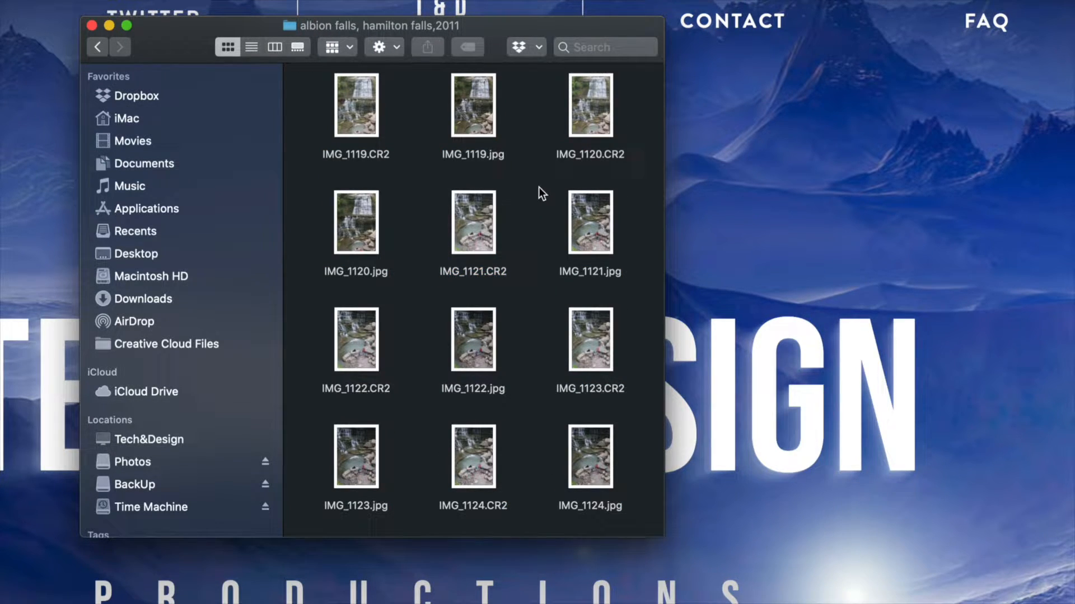
left_click_drag(542, 191, 303, 521)
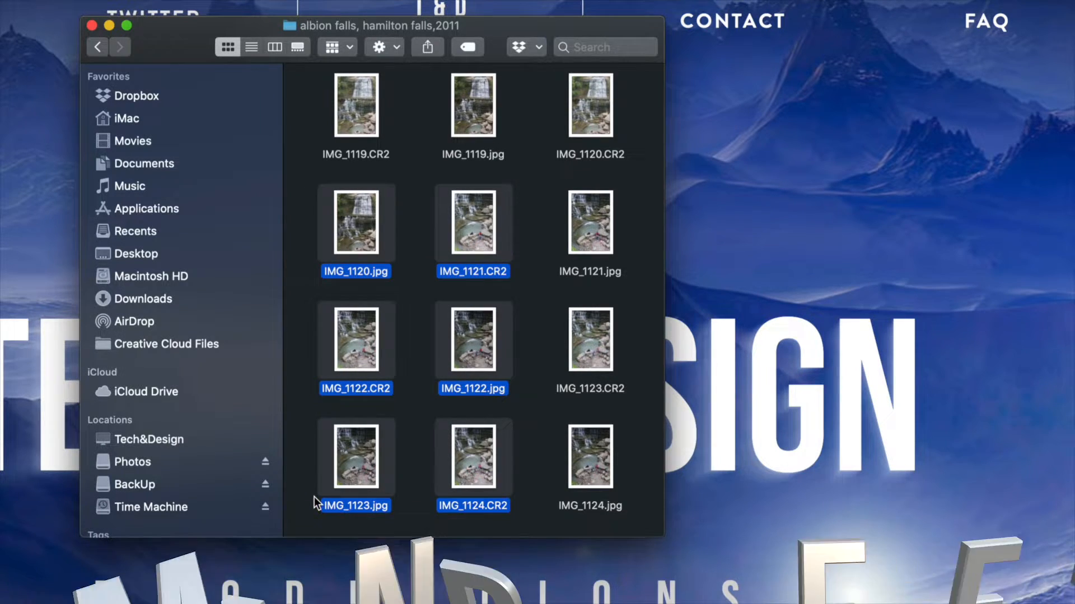
key("cmd+delete")
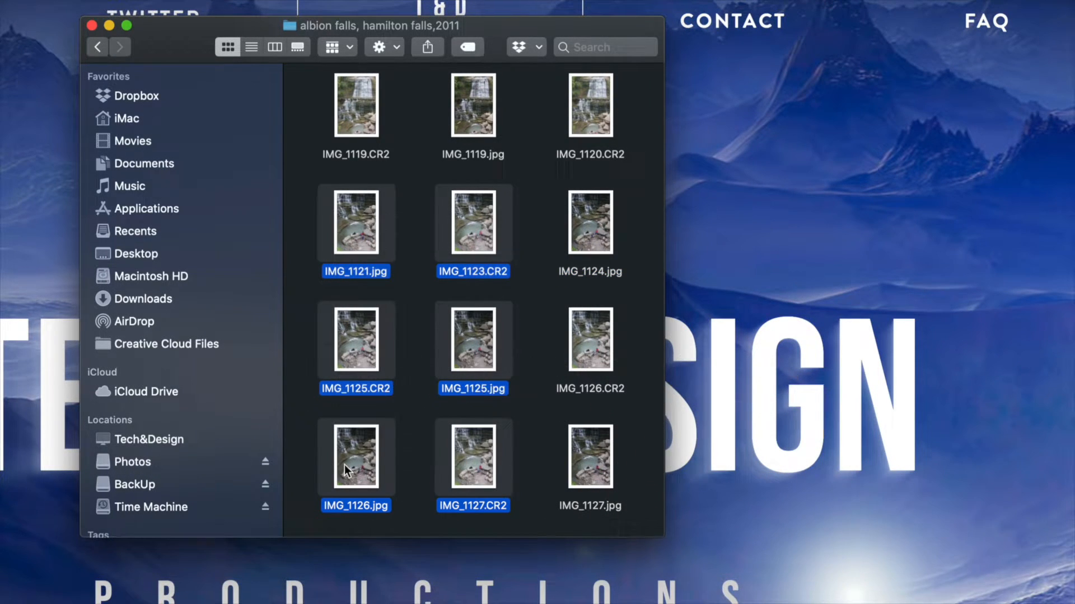
Move six more selected photos to the Trash via the context menu.
right_click(356, 455)
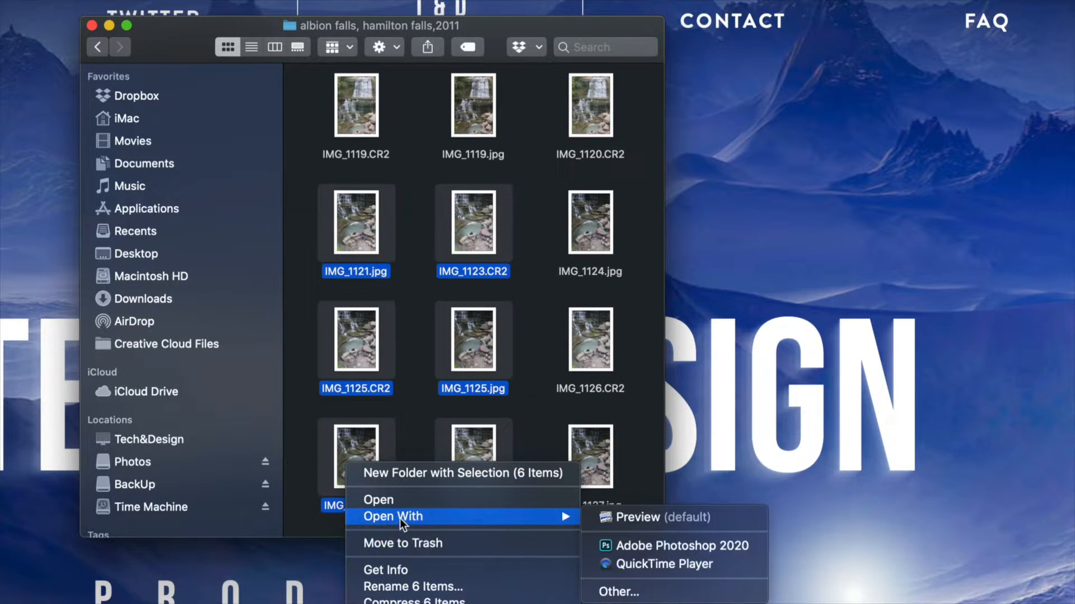
mouse_move(401, 544)
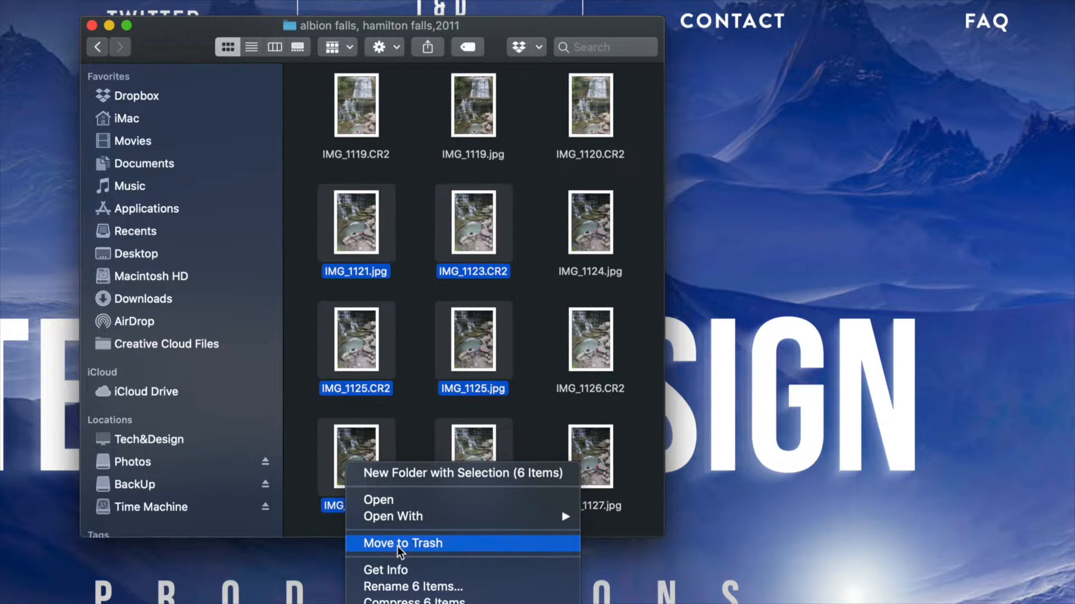
left_click(401, 544)
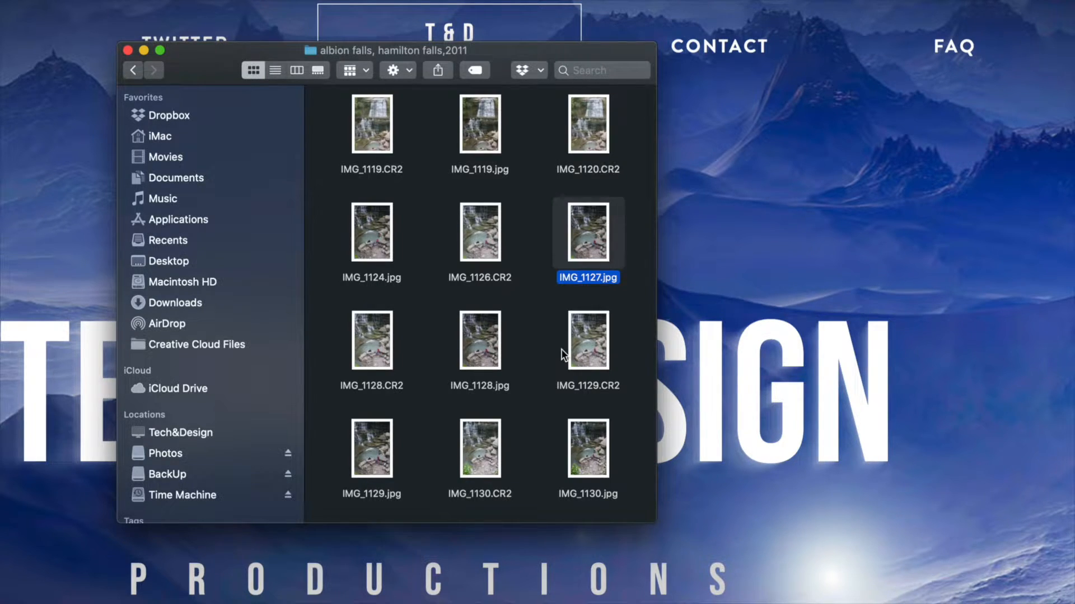
Trash the FOTOS folder at the top level of the Photos drive, leaving it empty.
left_click(165, 453)
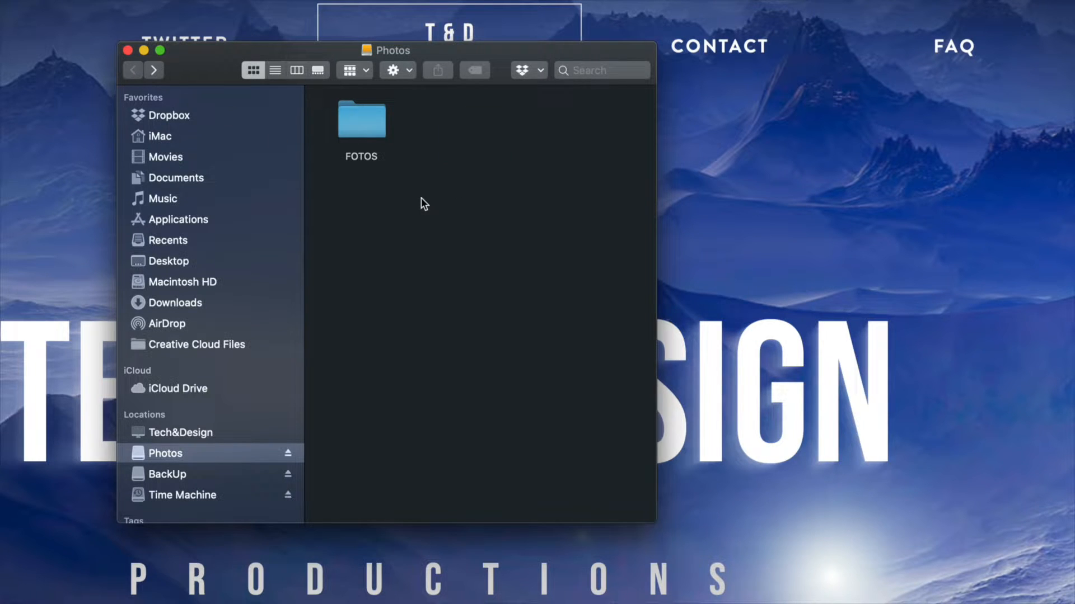
left_click(362, 121)
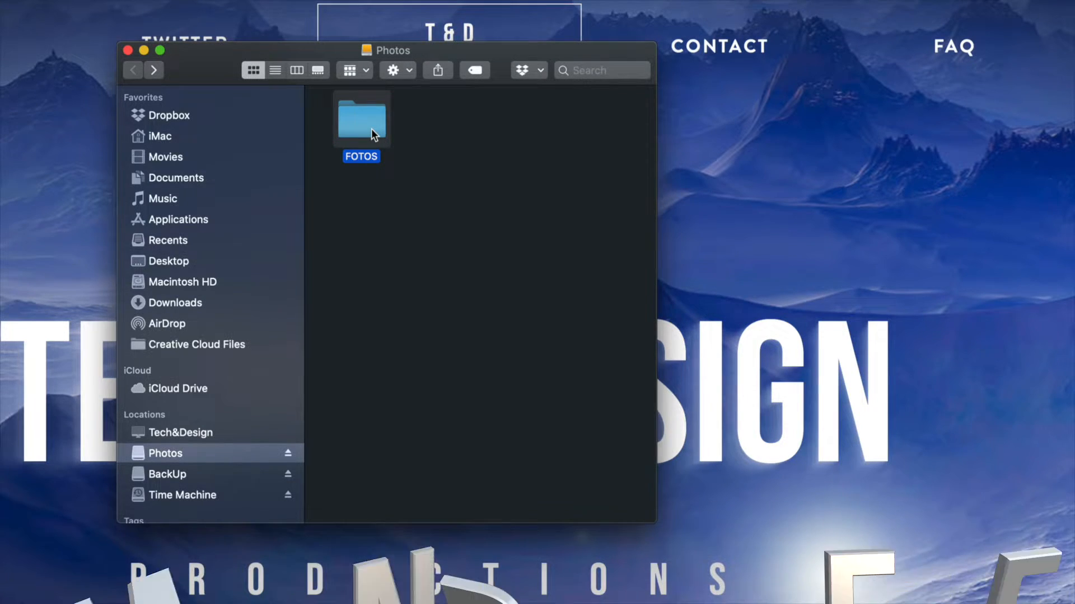
key("cmd+delete")
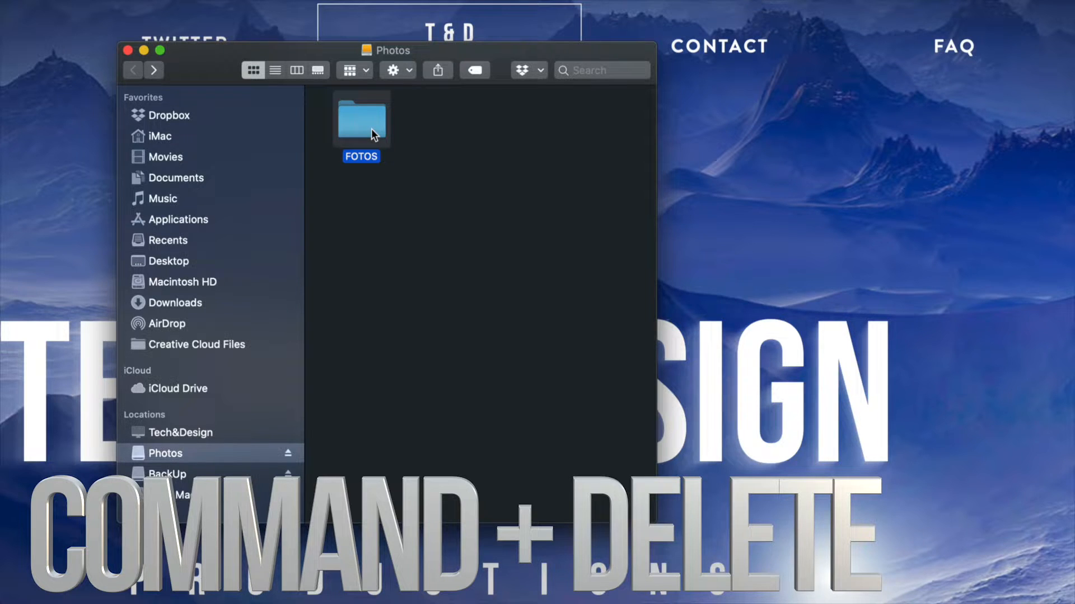
key("cmd+delete")
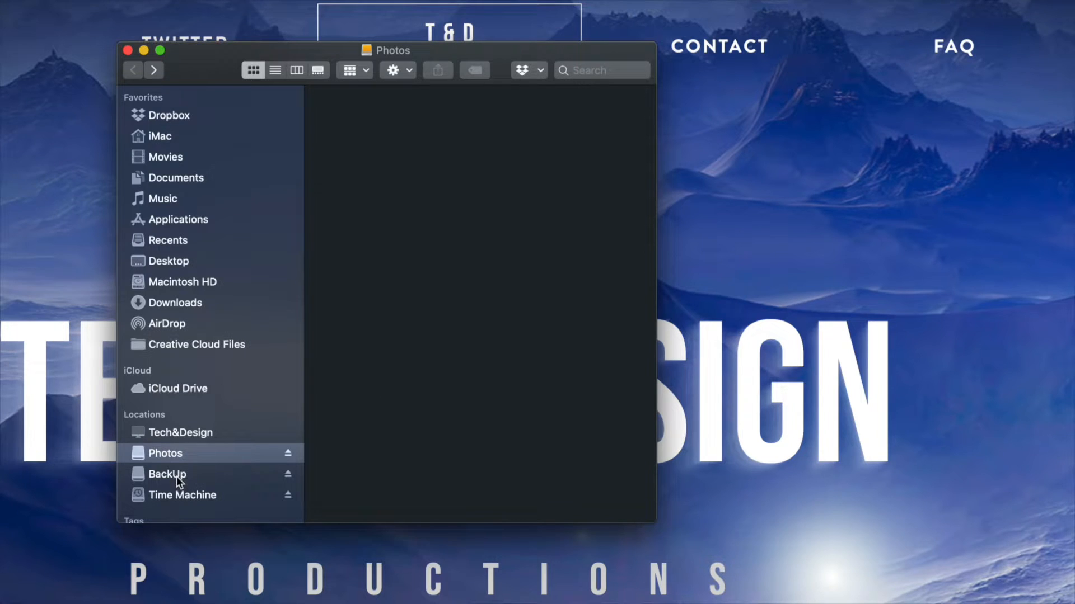
On the BackUp drive, trash Estratificada.doc and bring up actions for MUSICA y VIDEOS.
left_click(167, 474)
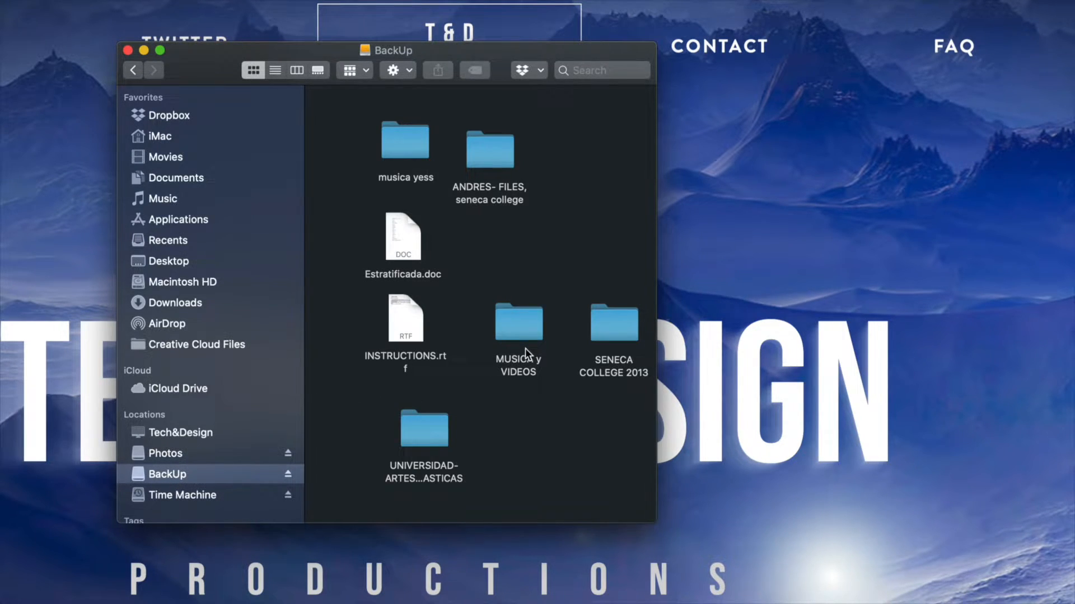
mouse_move(439, 313)
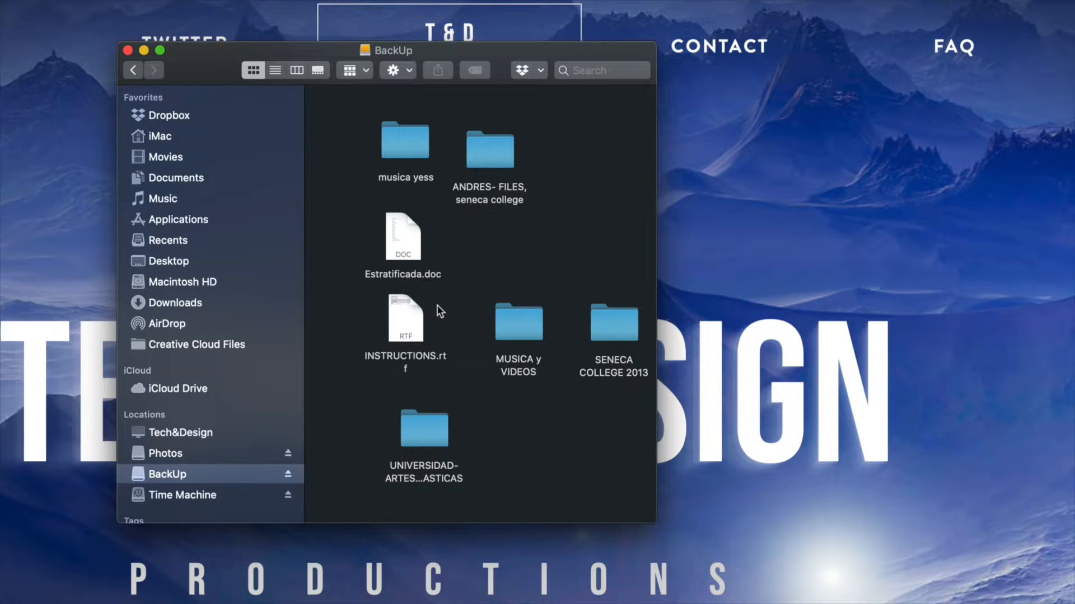
left_click(403, 238)
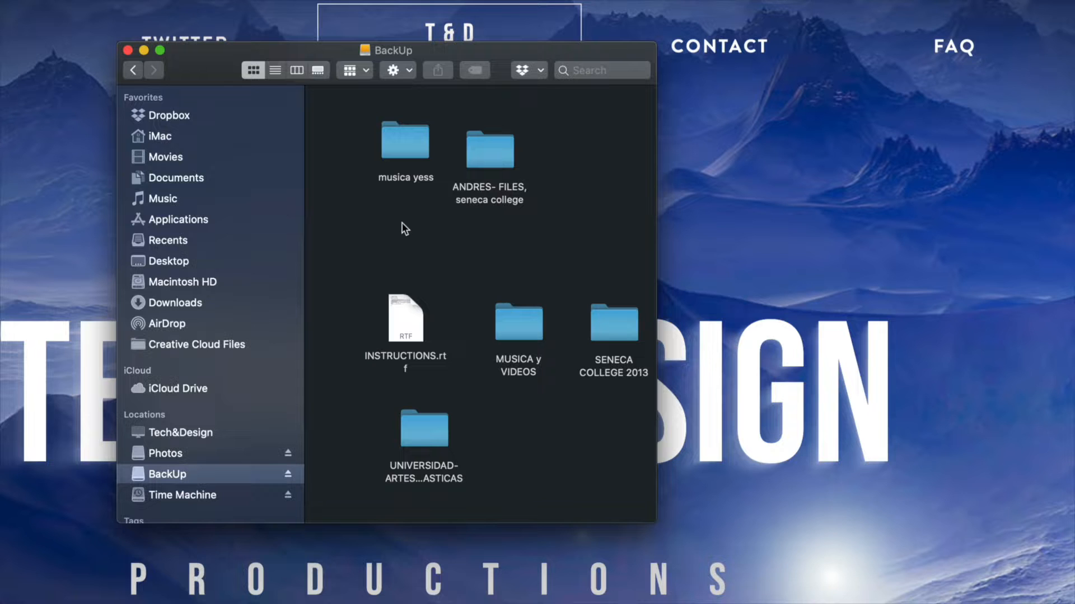
left_click(519, 321)
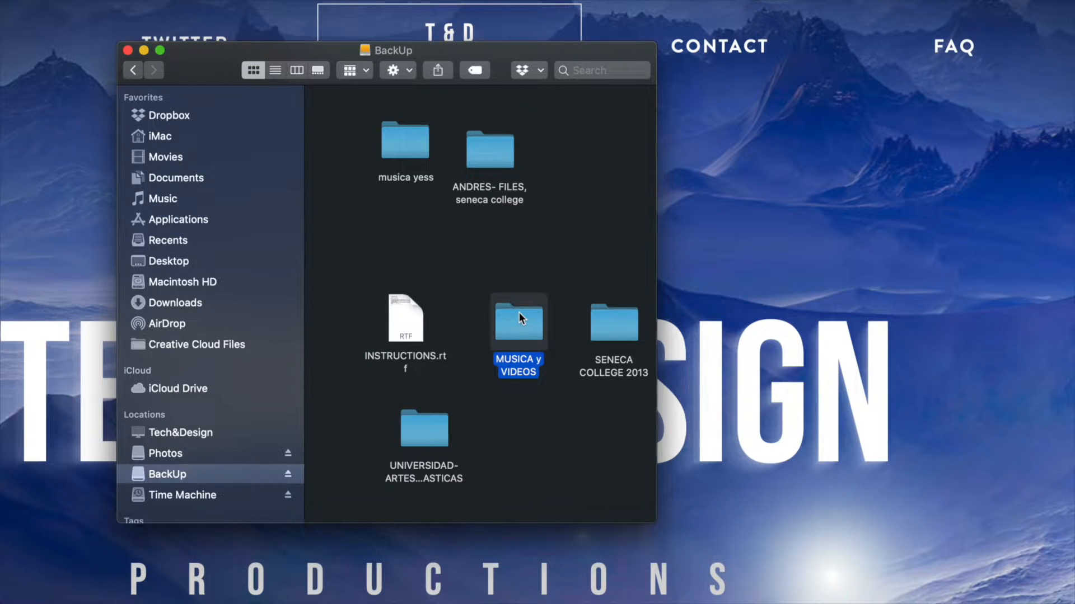
right_click(518, 321)
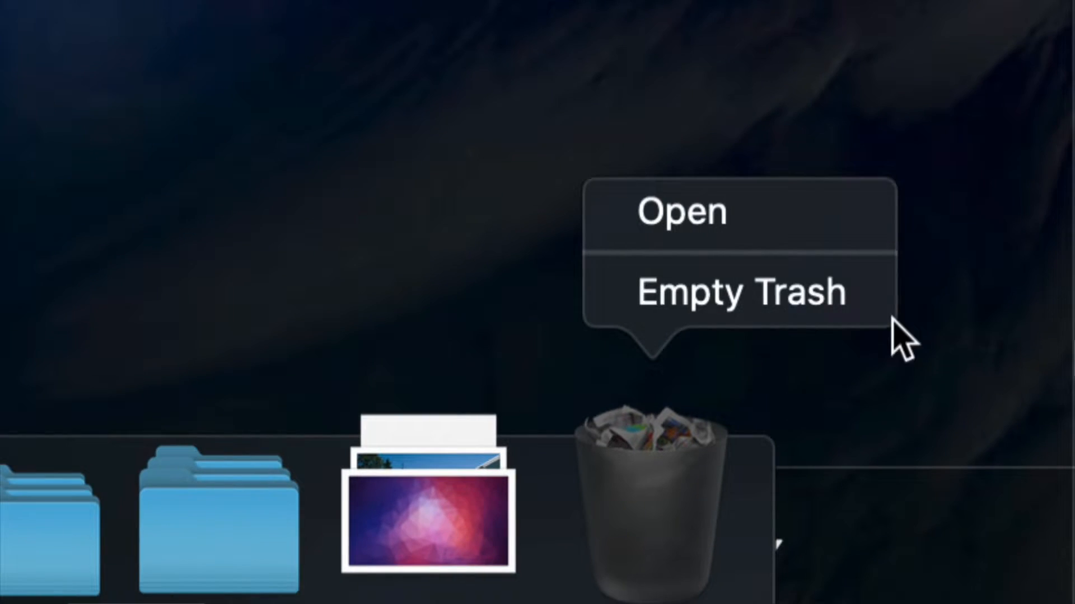
Empty the Trash permanently, confirming the erase, so MUSICA y VIDEOS is gone from BackUp.
left_click(740, 291)
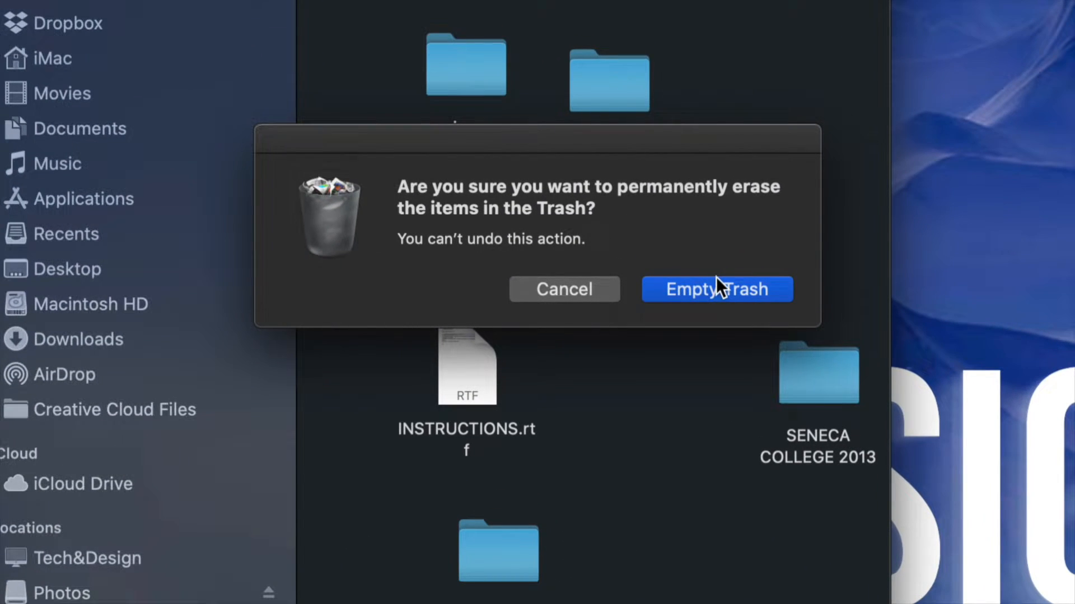
left_click(715, 289)
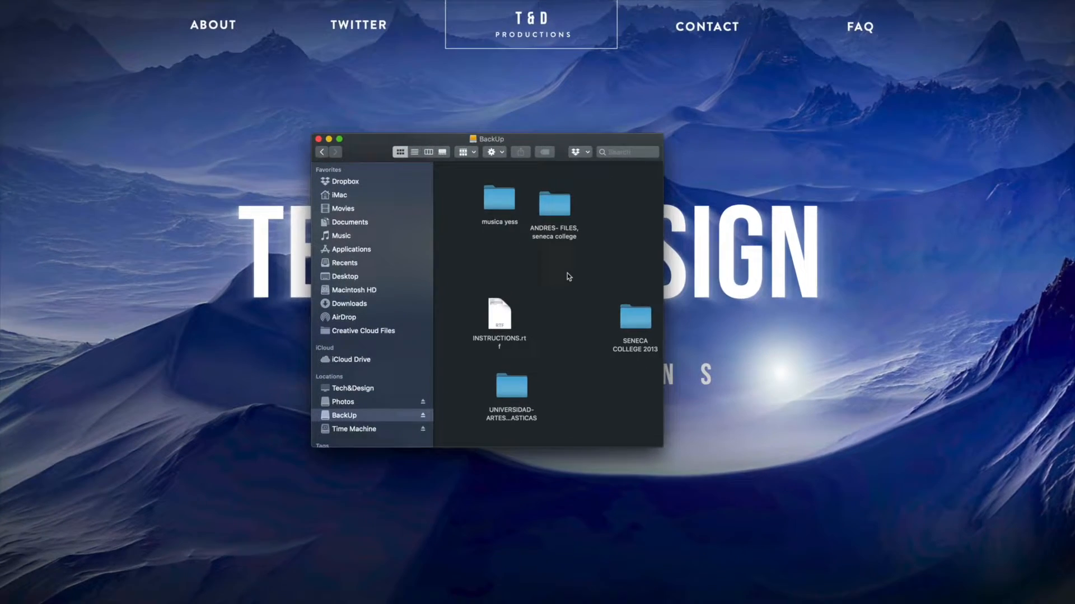
left_click_drag(488, 138, 465, 105)
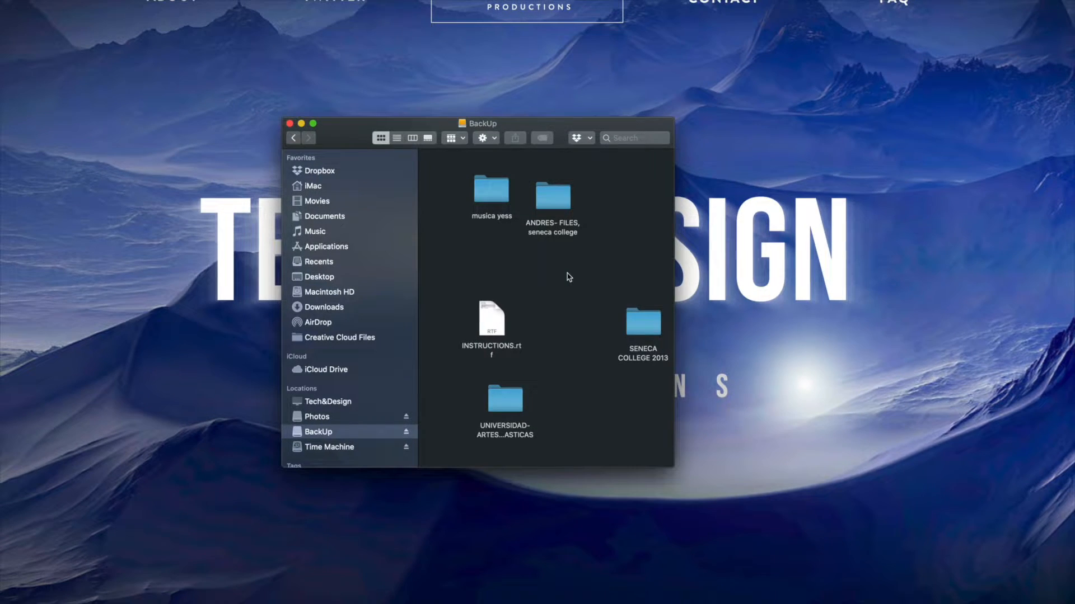
right_click(549, 276)
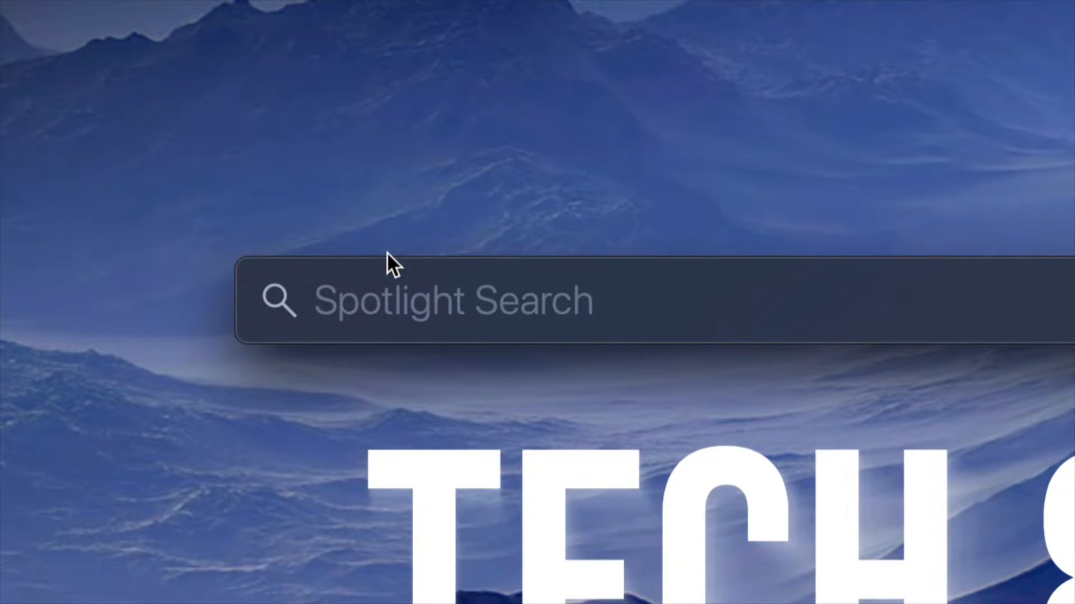
Launch Disk Utility from Spotlight by searching 'disk Utility'.
type("disk Utility")
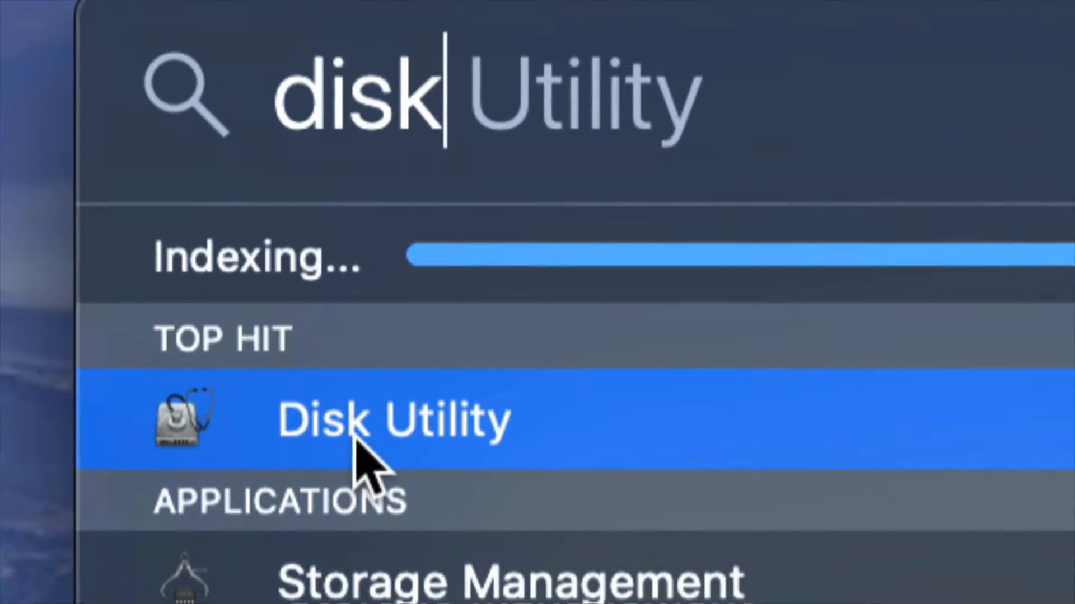
left_click(393, 419)
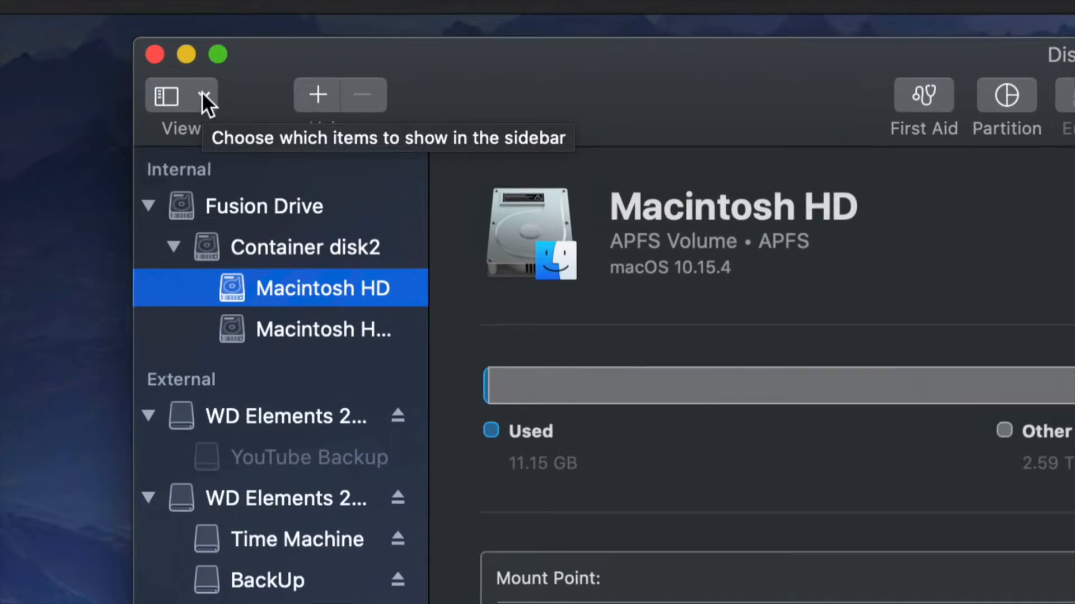
Toggle the sidebar between Show Only Volumes and Show All Devices to list physical disks.
left_click(212, 94)
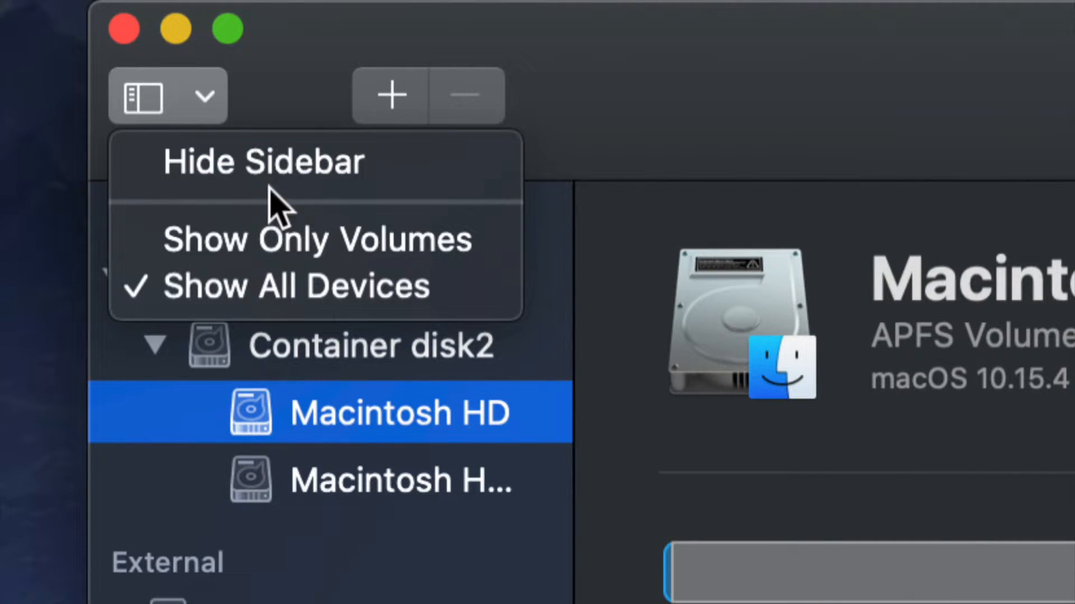
left_click(317, 239)
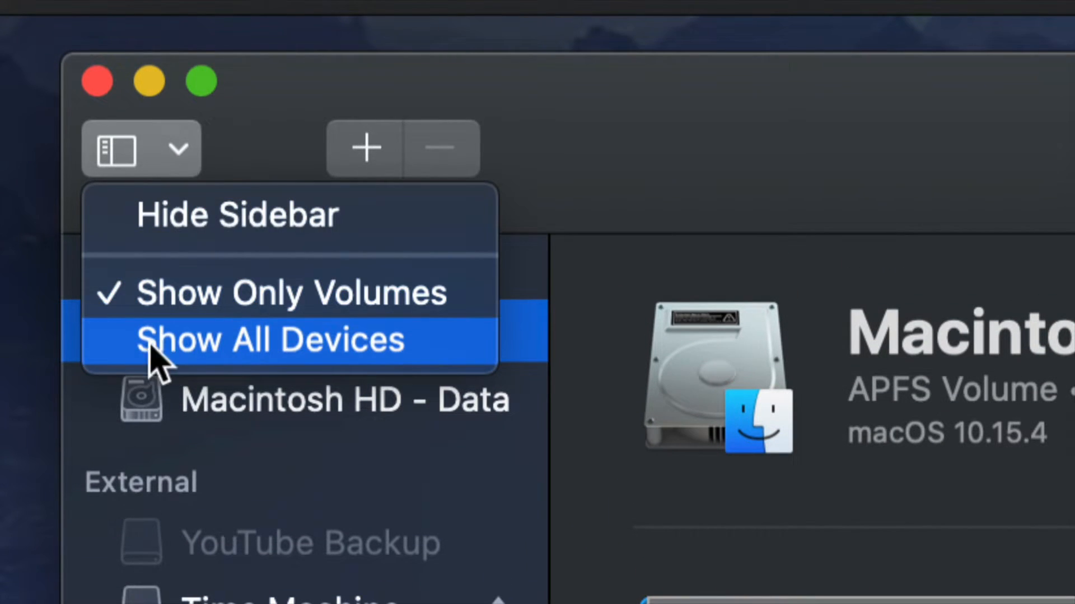
left_click(273, 339)
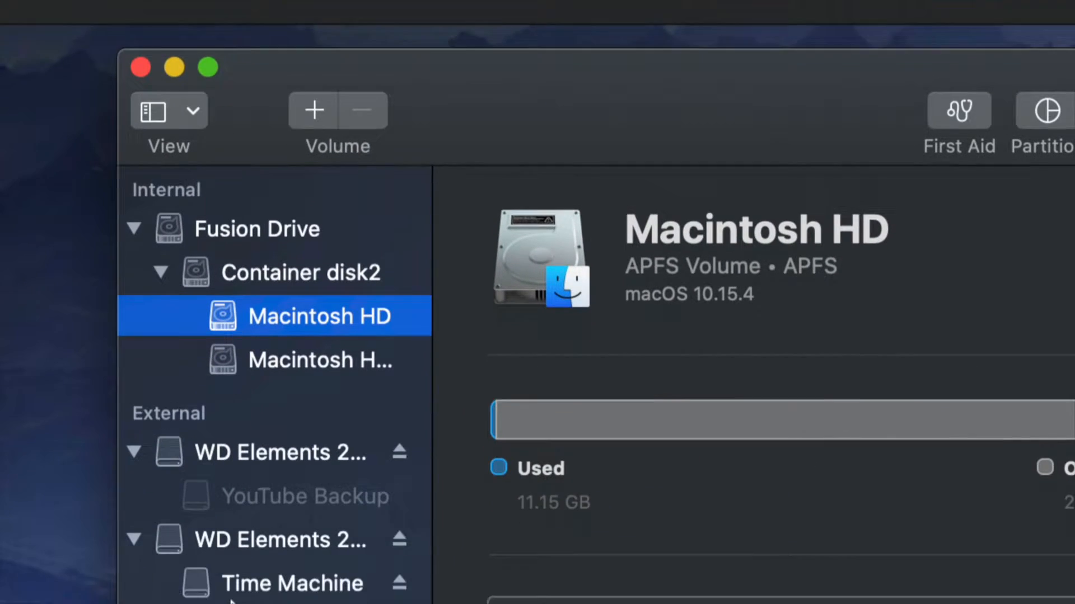
scroll("down", 3)
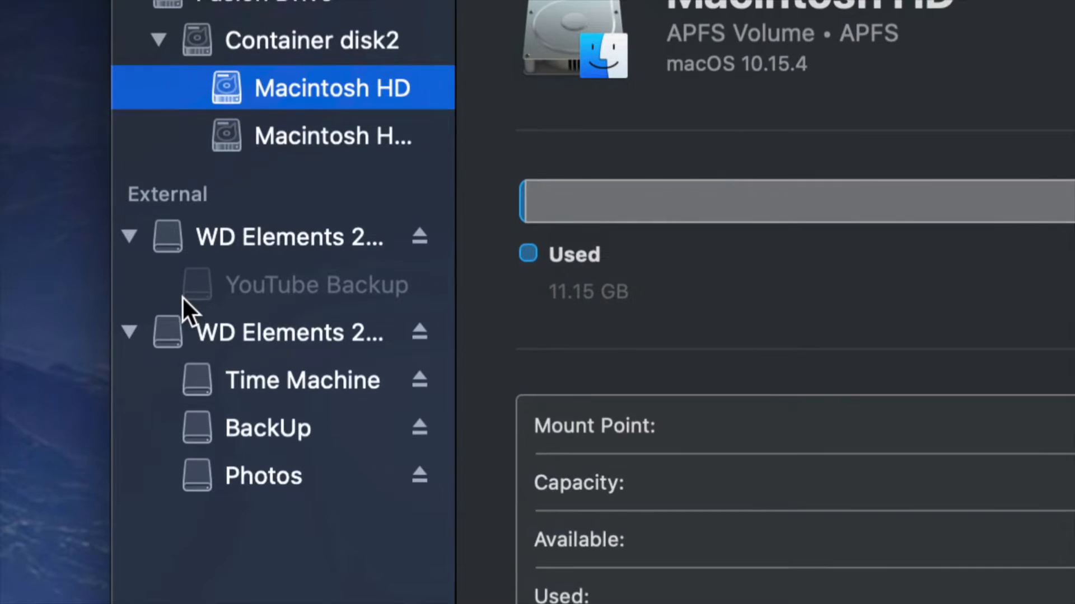
scroll("down", 3)
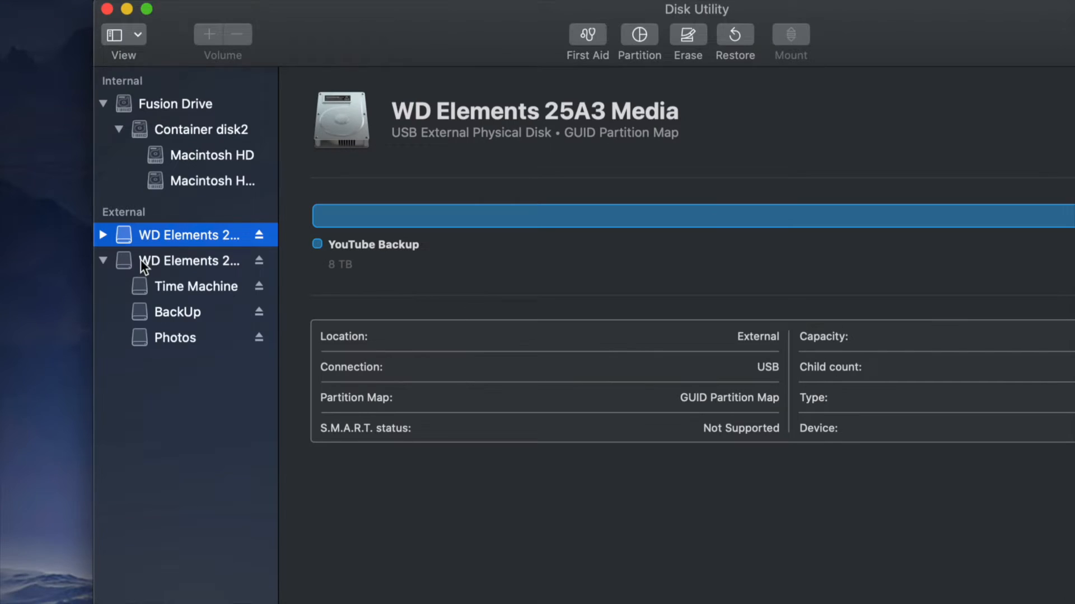
Inspect both WD Elements disks and select the one holding Time Machine, BackUp and Photos.
left_click(184, 261)
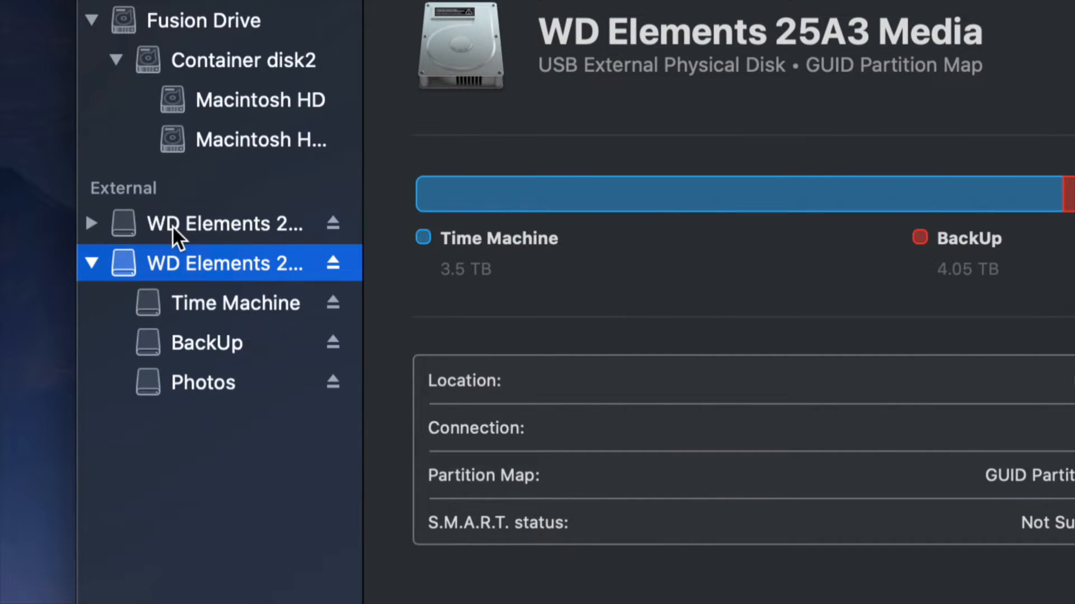
left_click(206, 224)
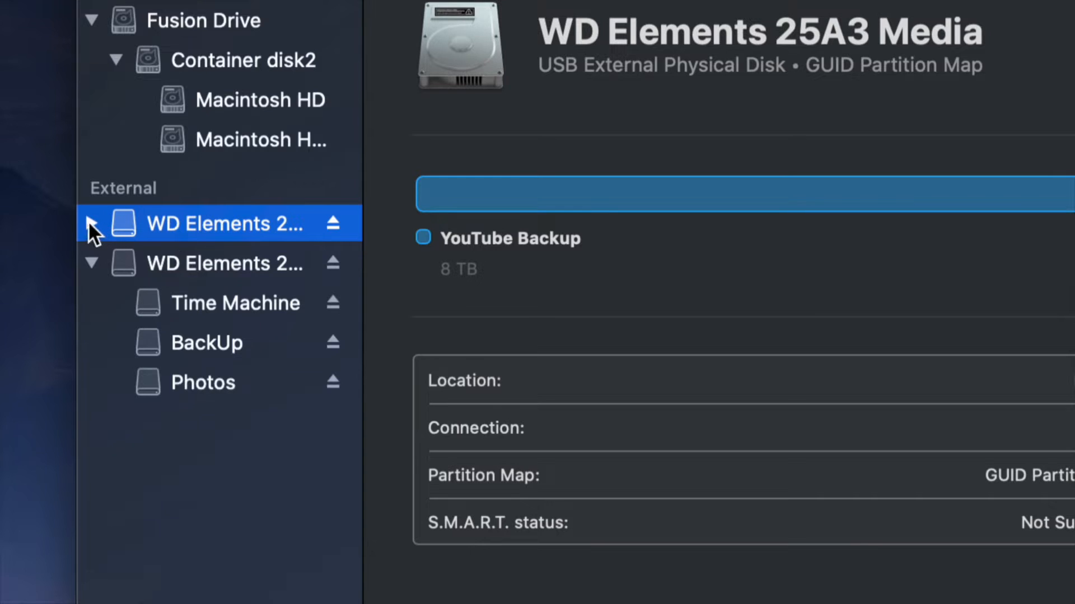
left_click(91, 224)
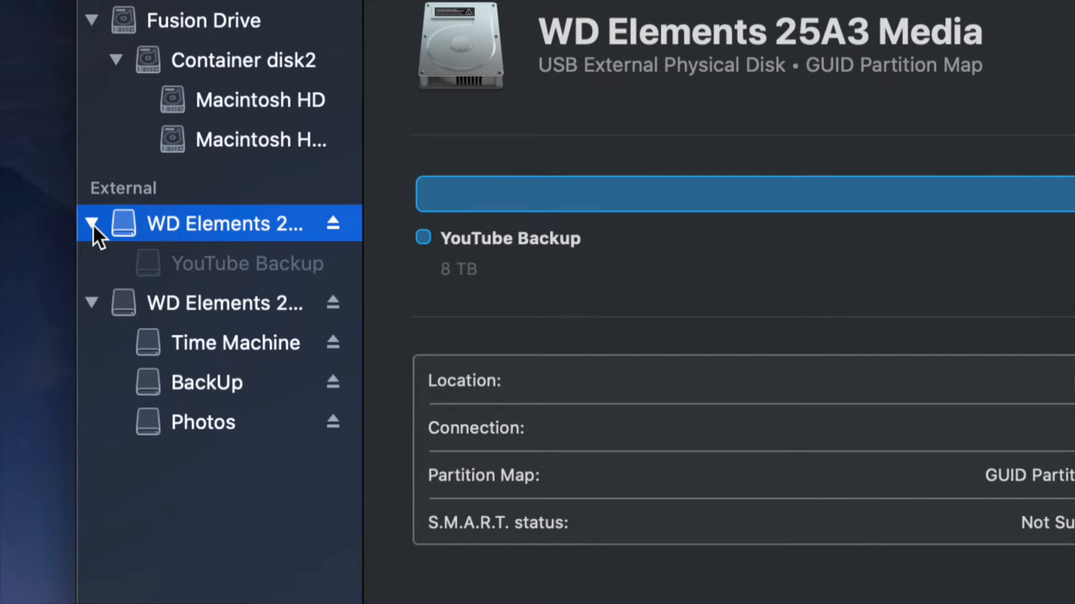
left_click(91, 223)
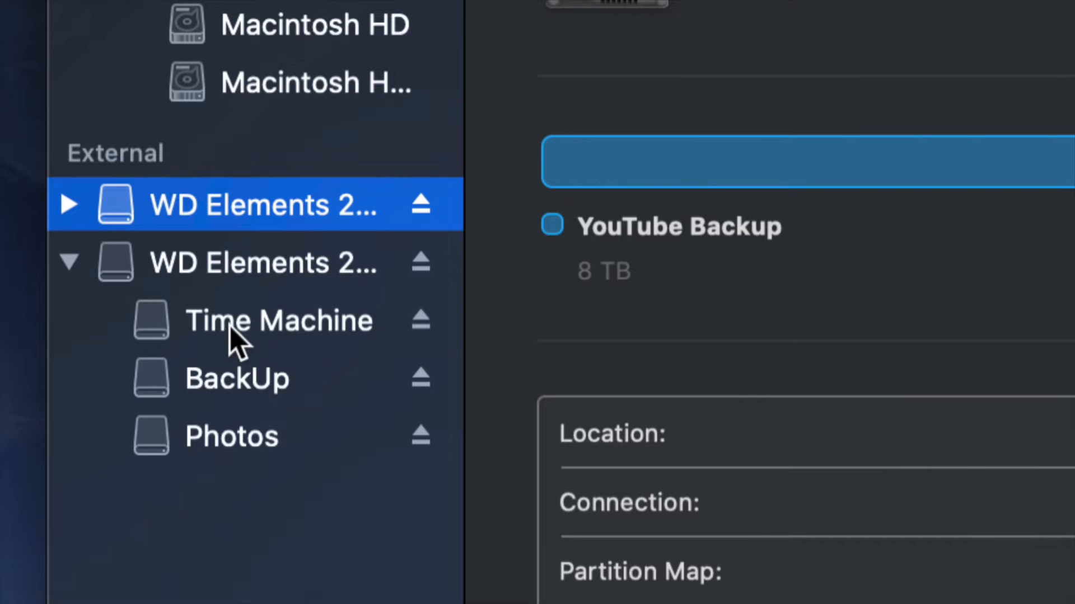
mouse_move(258, 373)
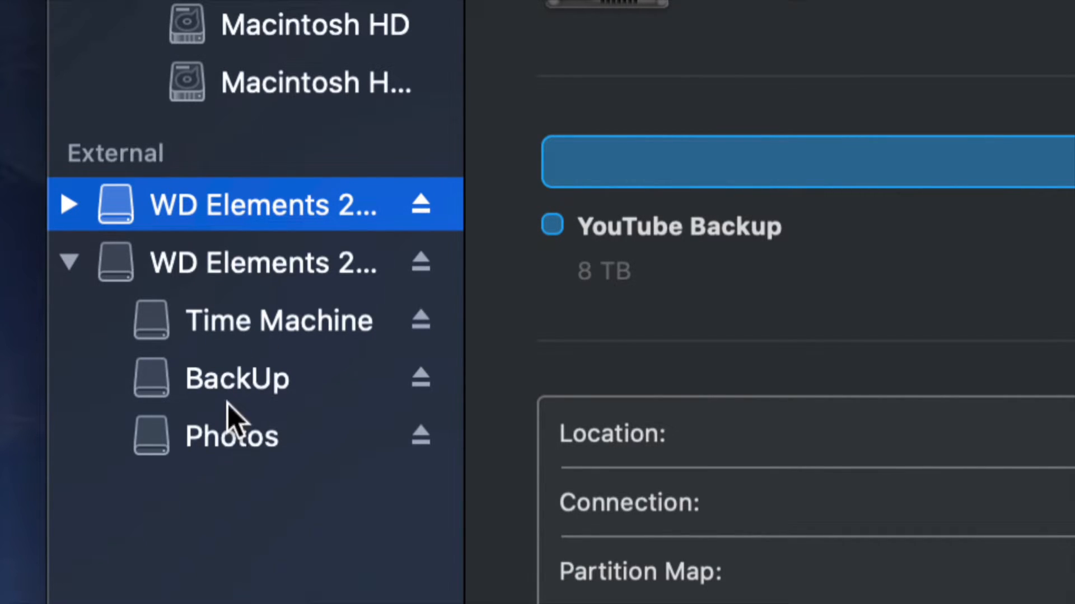
left_click(277, 321)
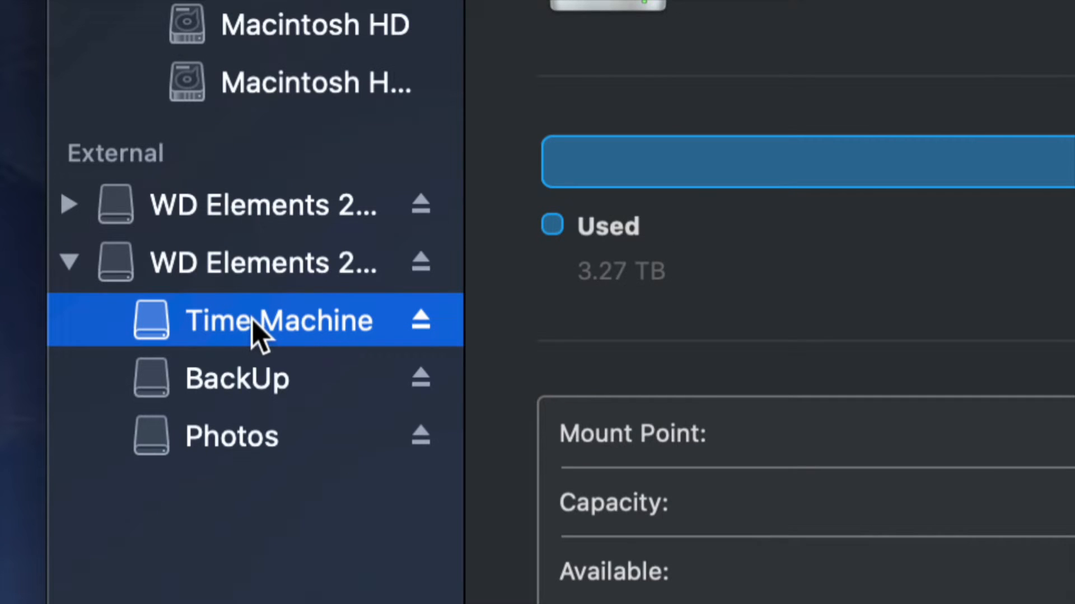
left_click(261, 262)
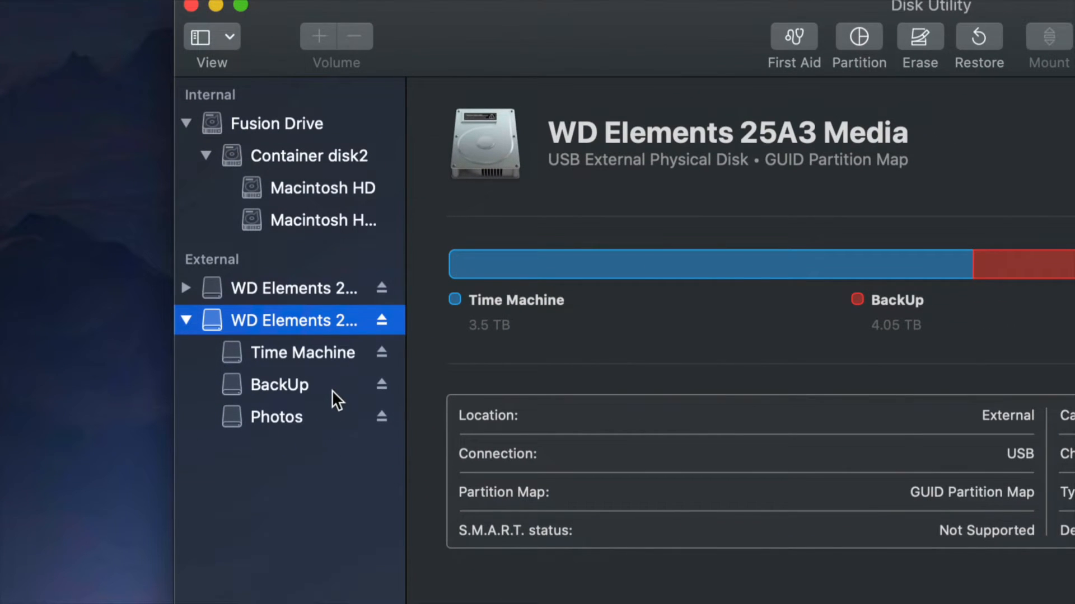
mouse_move(1013, 349)
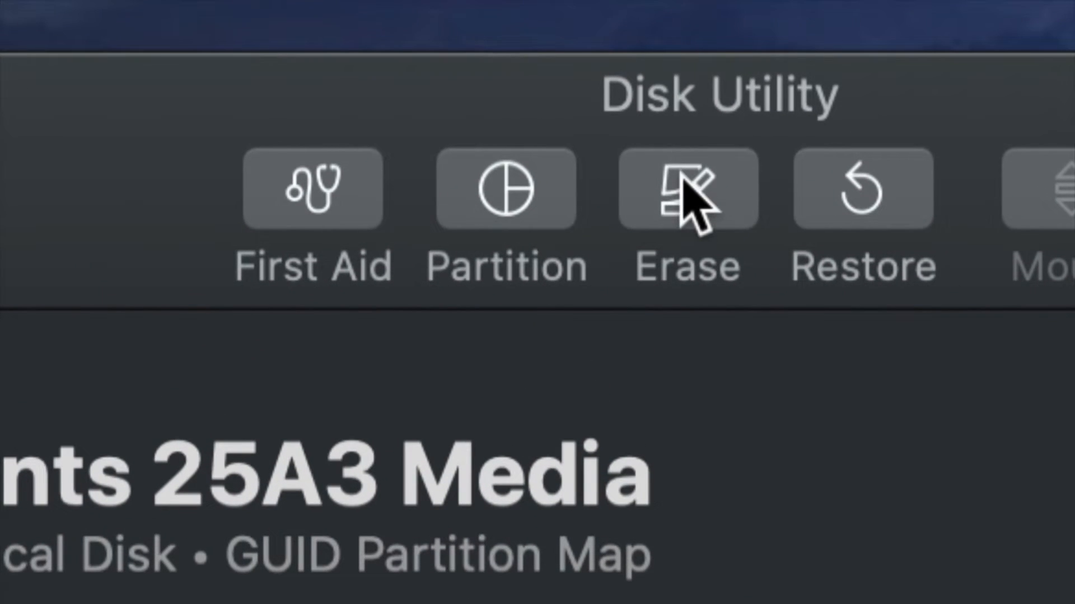
Configure the erase as Mac OS Extended (Journaled), GUID Partition Map, name Untitled.
left_click(685, 188)
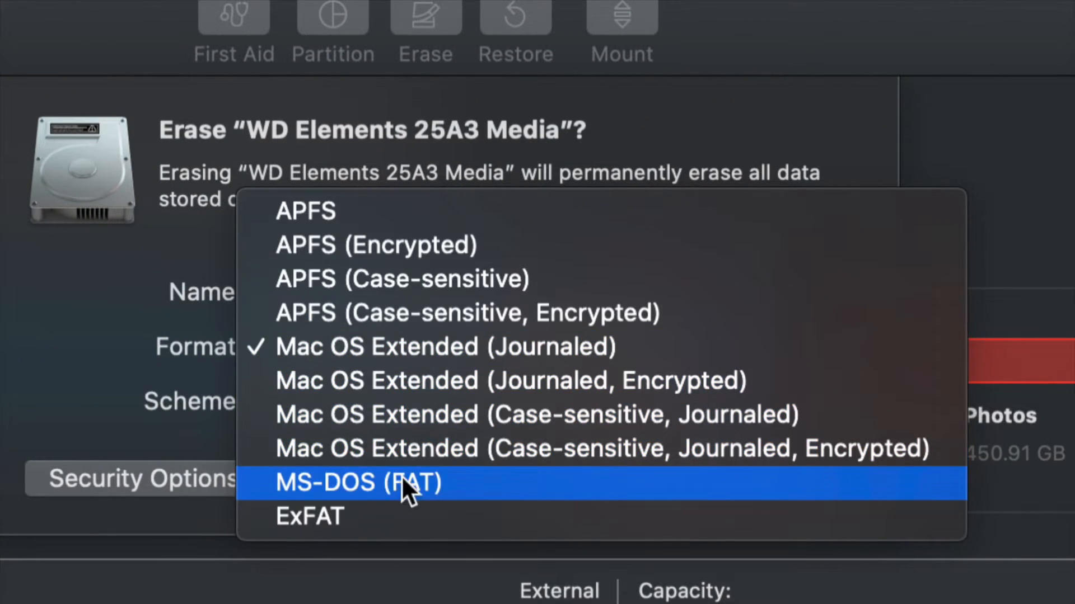
left_click(309, 517)
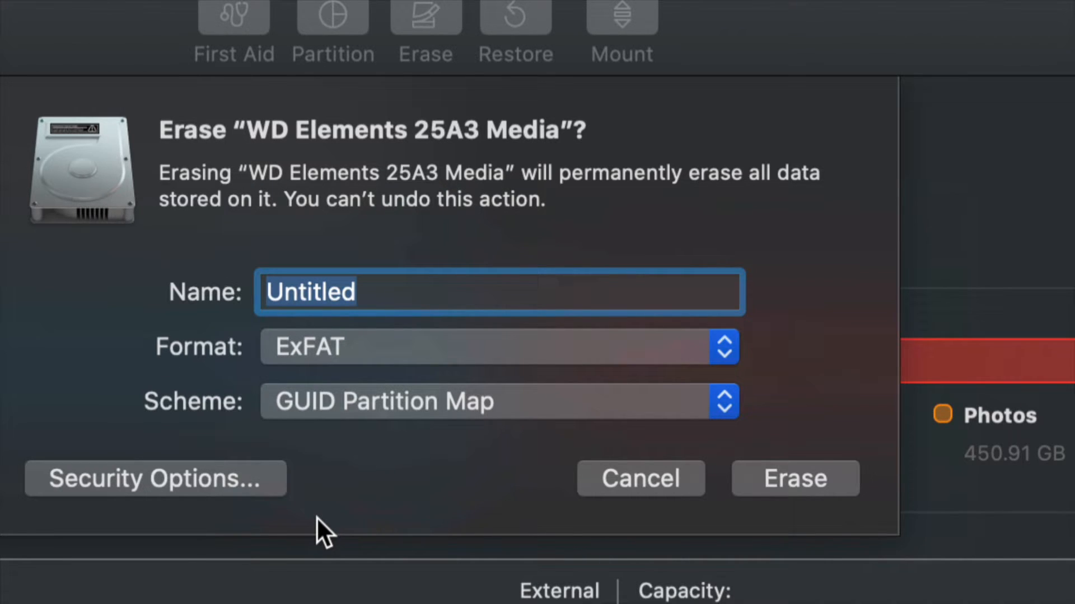
mouse_move(675, 344)
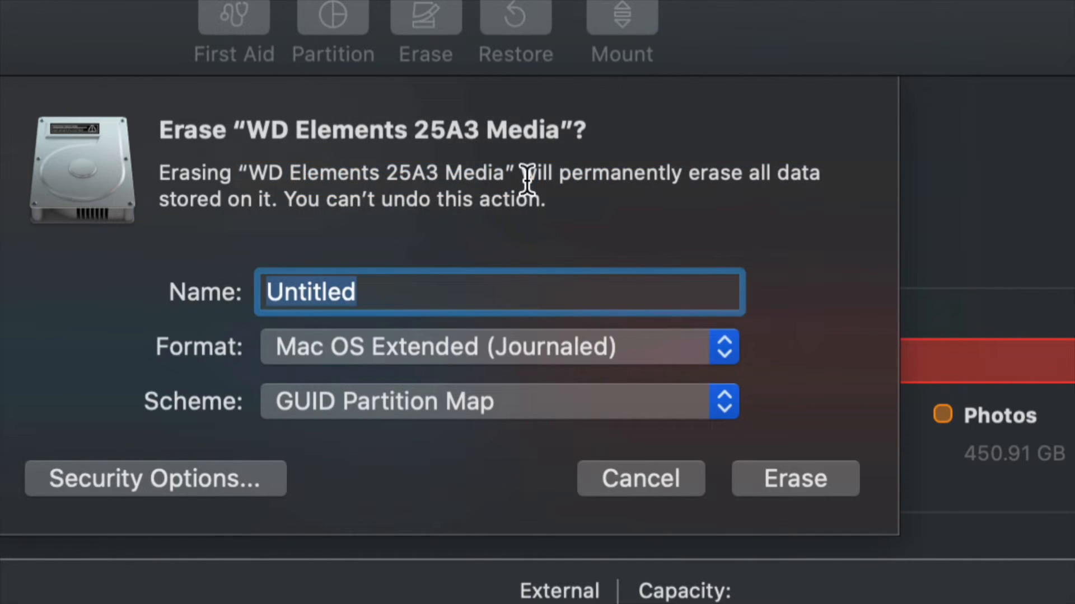
mouse_move(627, 417)
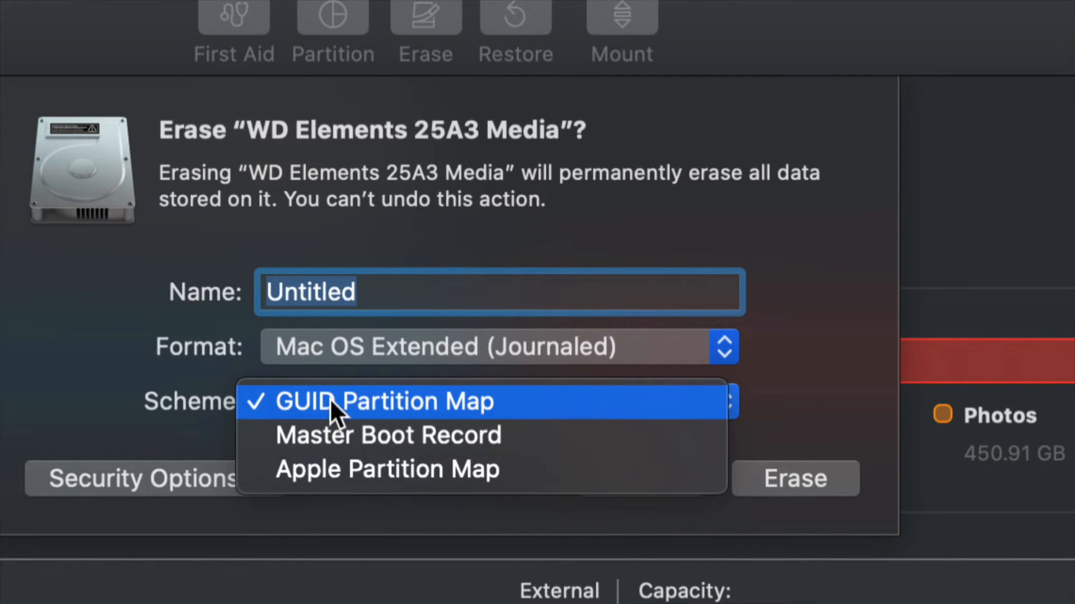
left_click(384, 401)
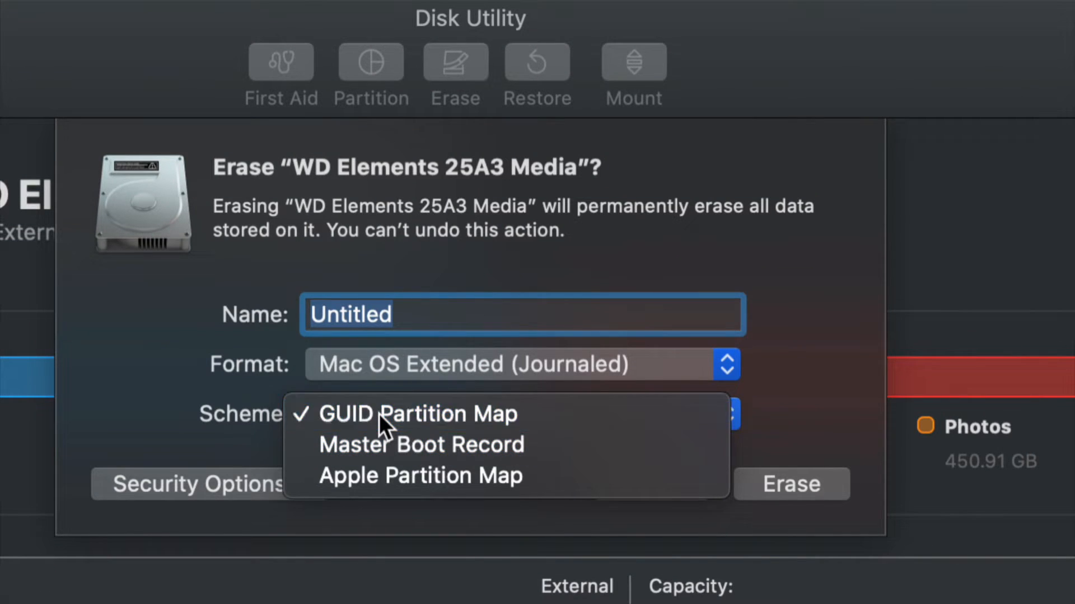
left_click(417, 413)
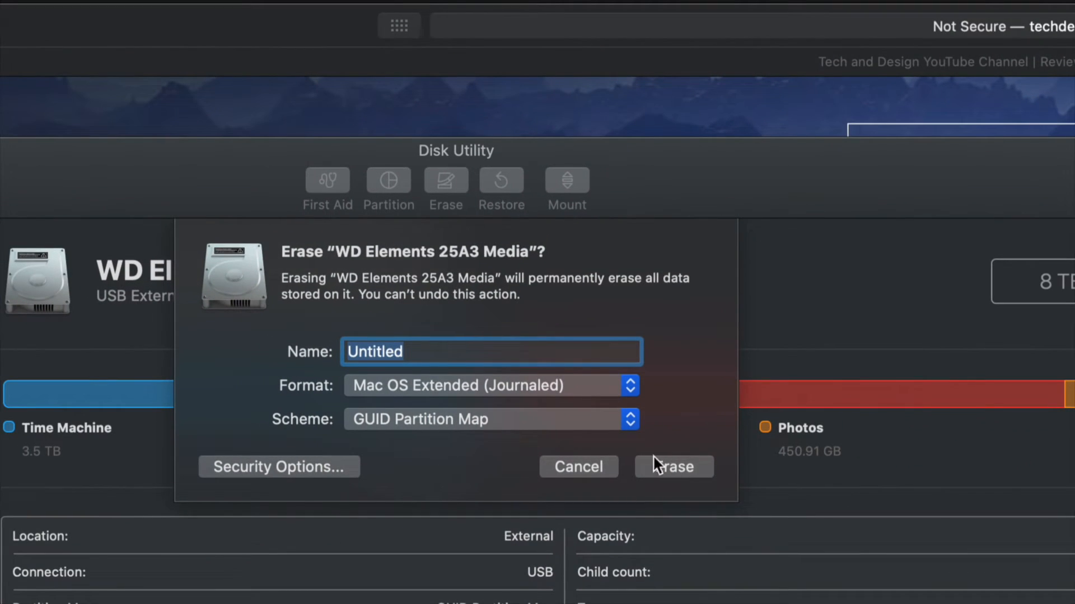
Erase the drive into a single 8 TB Untitled volume and dismiss the success report.
left_click(673, 467)
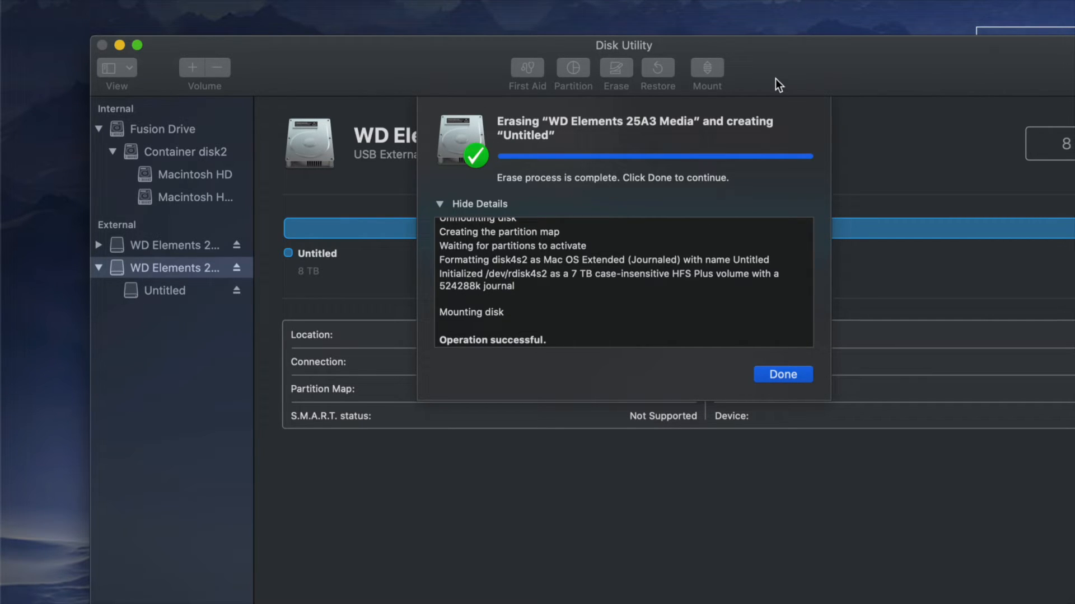
mouse_move(804, 403)
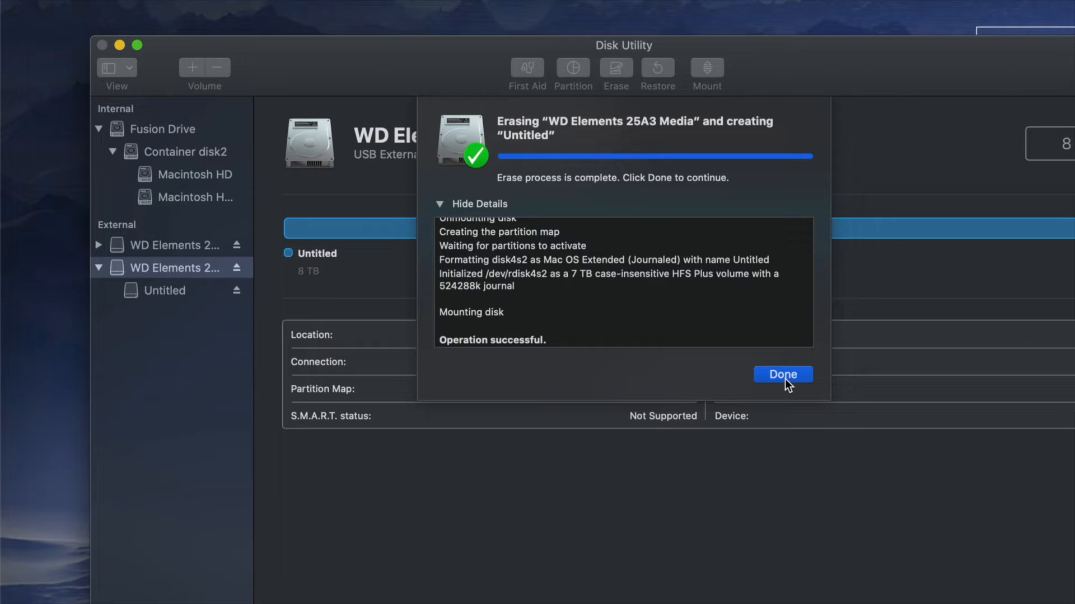
left_click(783, 375)
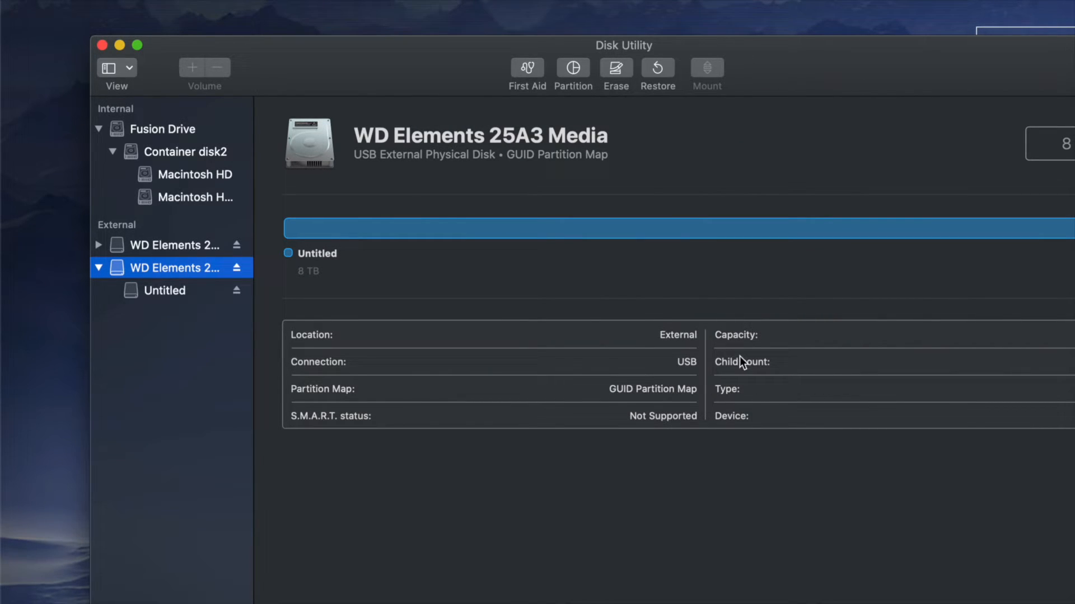
mouse_move(692, 213)
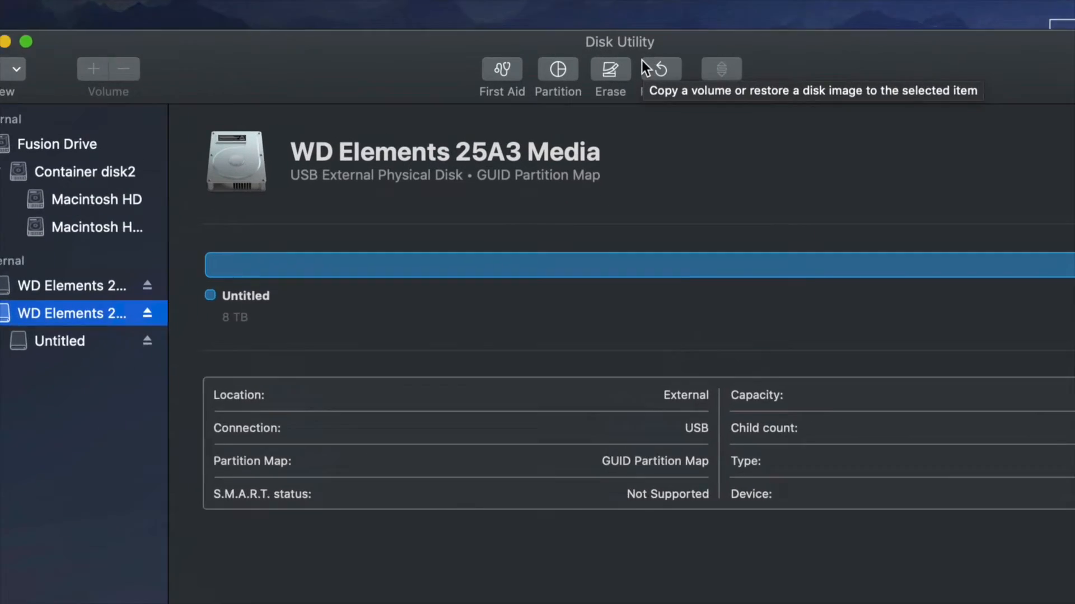
Start a new erase of the WD Elements drive and bring up its Security Options.
left_click(609, 68)
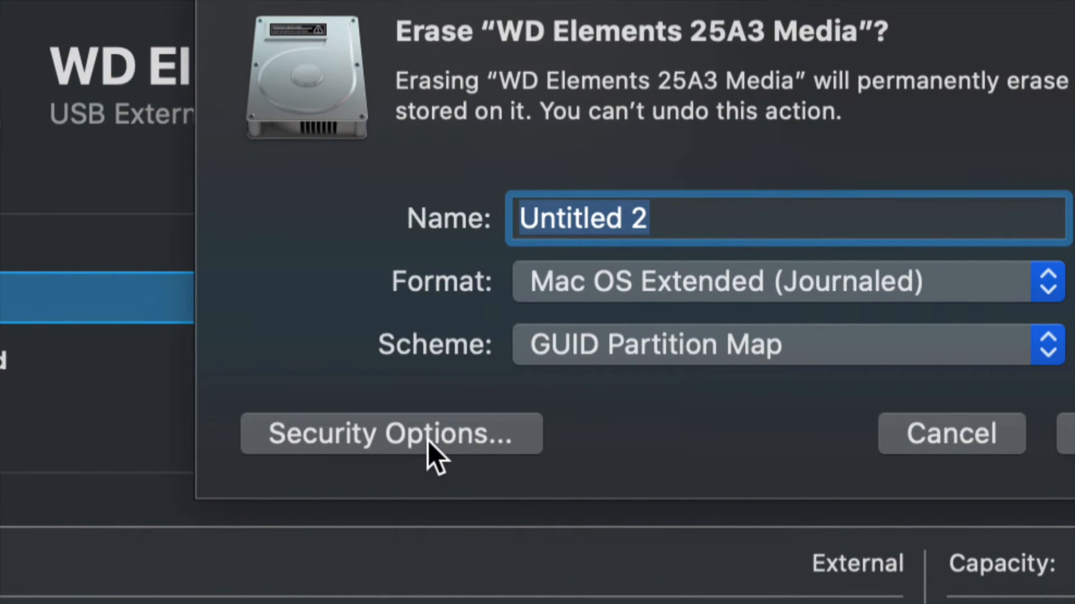
left_click(390, 433)
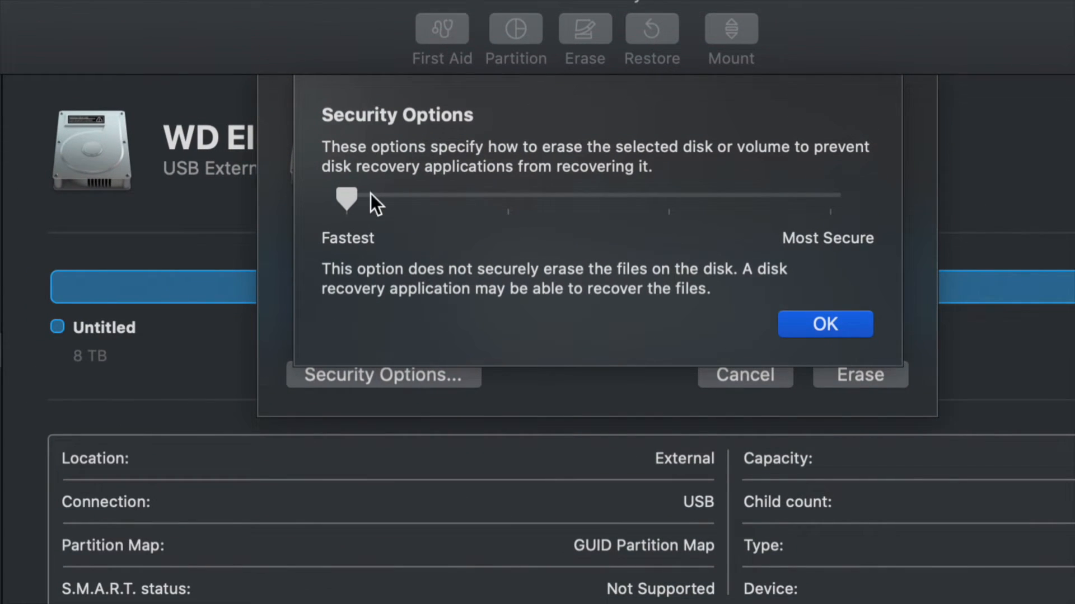
Explore the erase security levels from Fastest to Most Secure, settle on Fastest and confirm.
left_click_drag(346, 199, 831, 199)
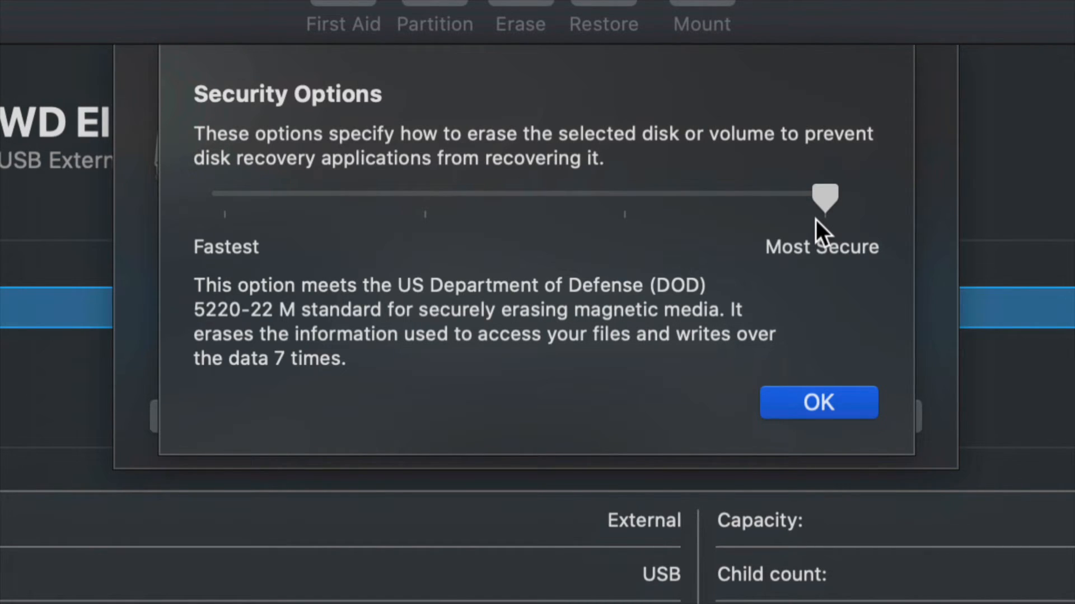
mouse_move(826, 222)
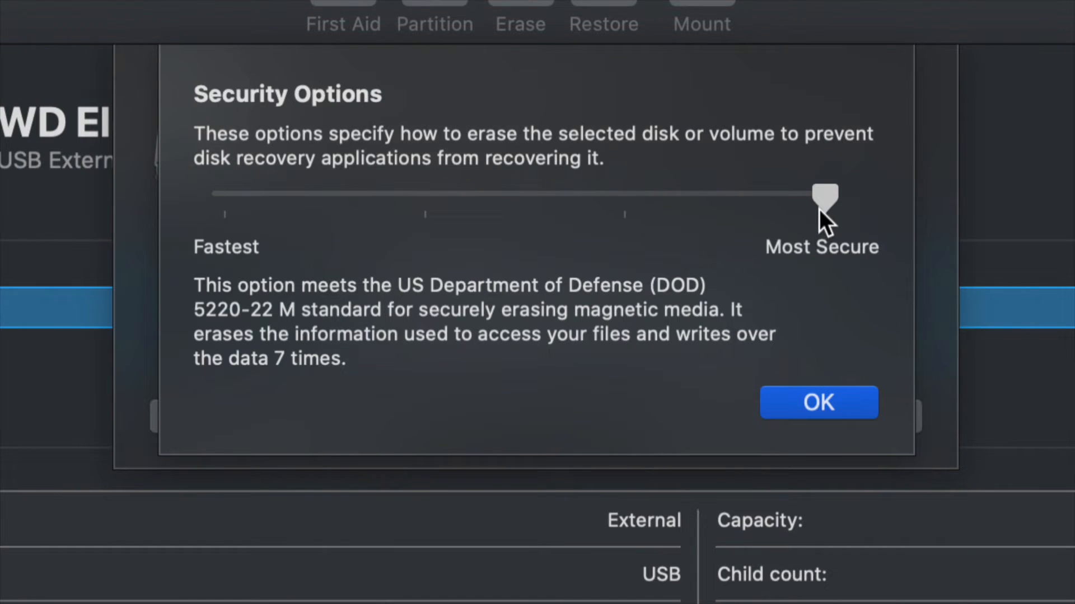
left_click_drag(825, 200, 225, 199)
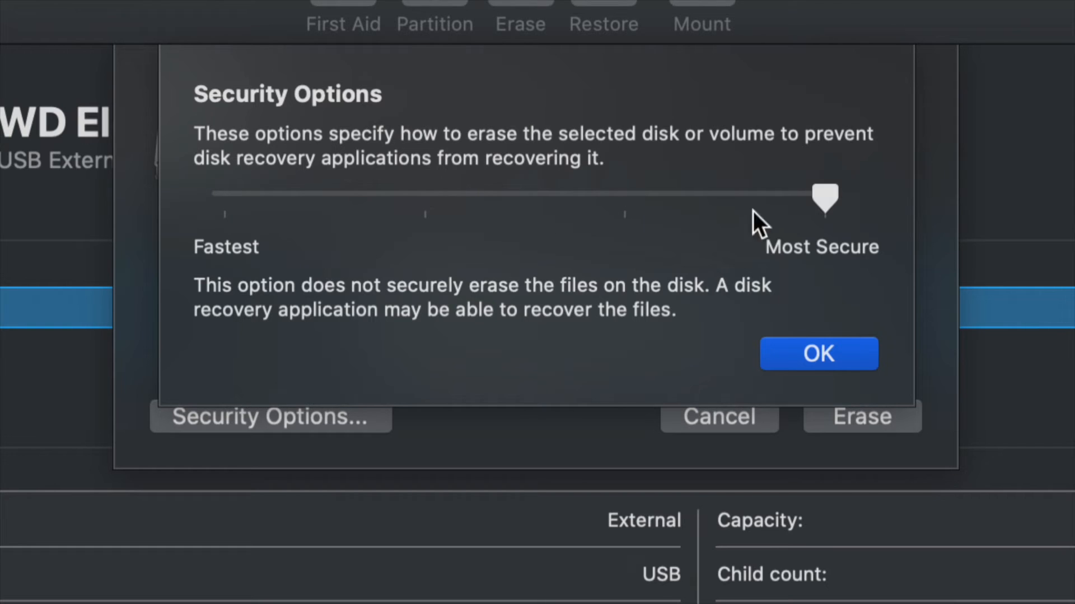
left_click_drag(826, 199, 826, 200)
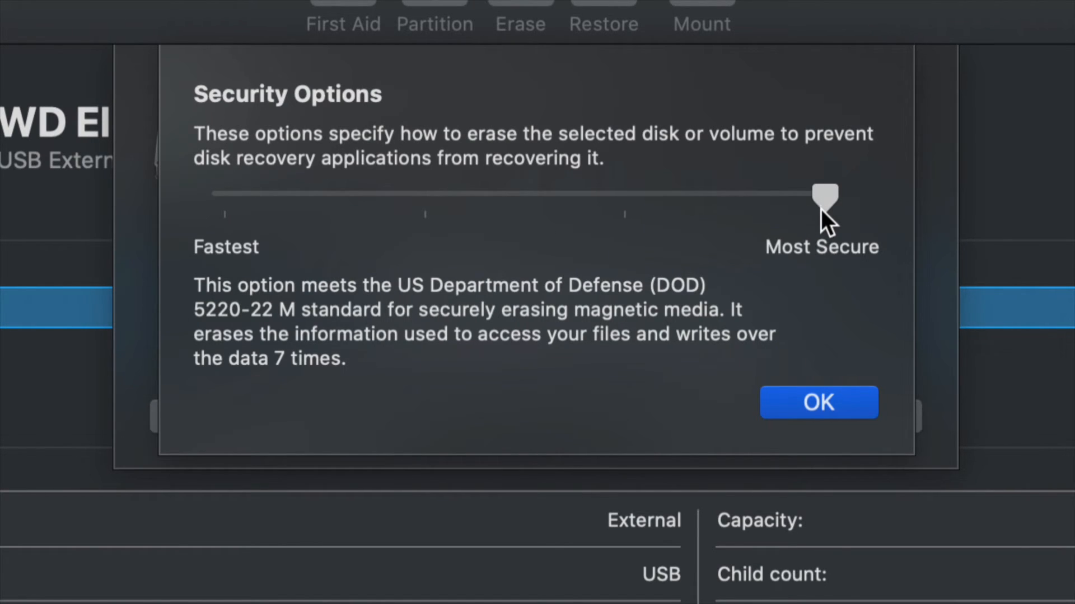
mouse_move(788, 216)
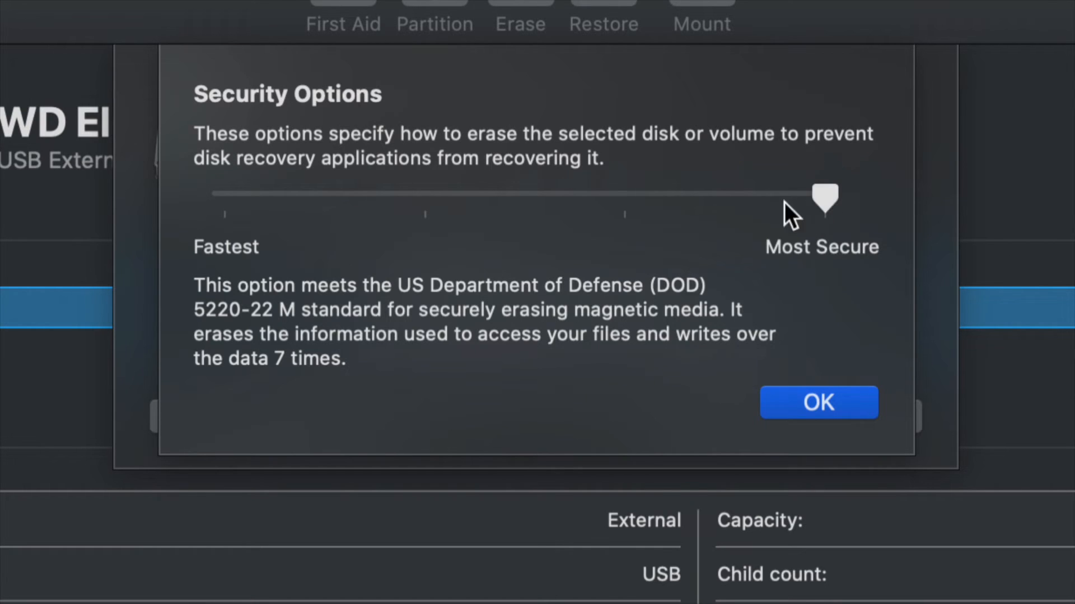
left_click_drag(826, 200, 426, 199)
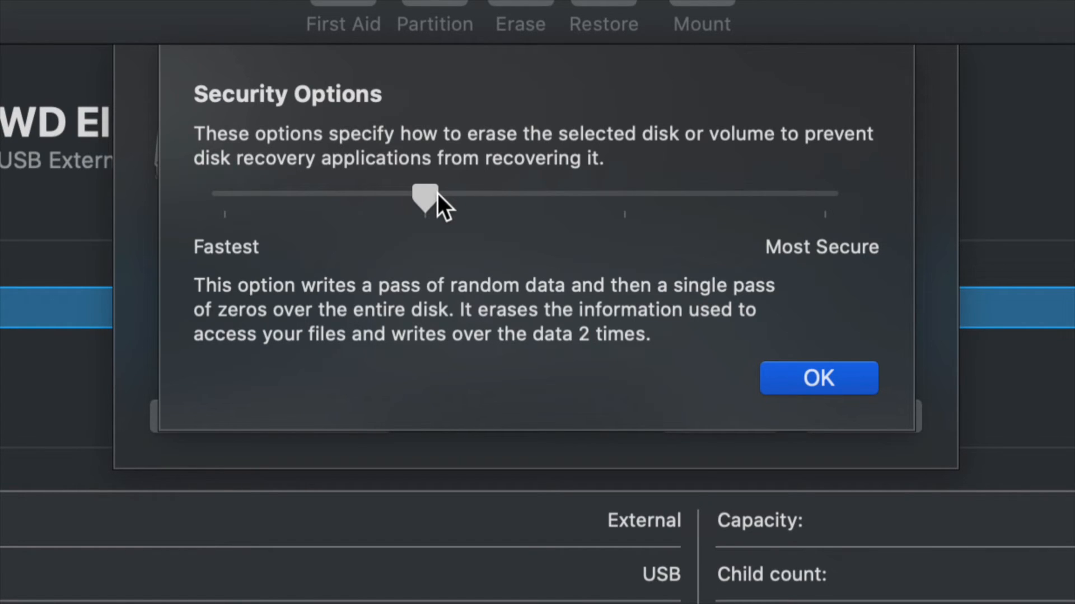
left_click_drag(425, 197, 825, 199)
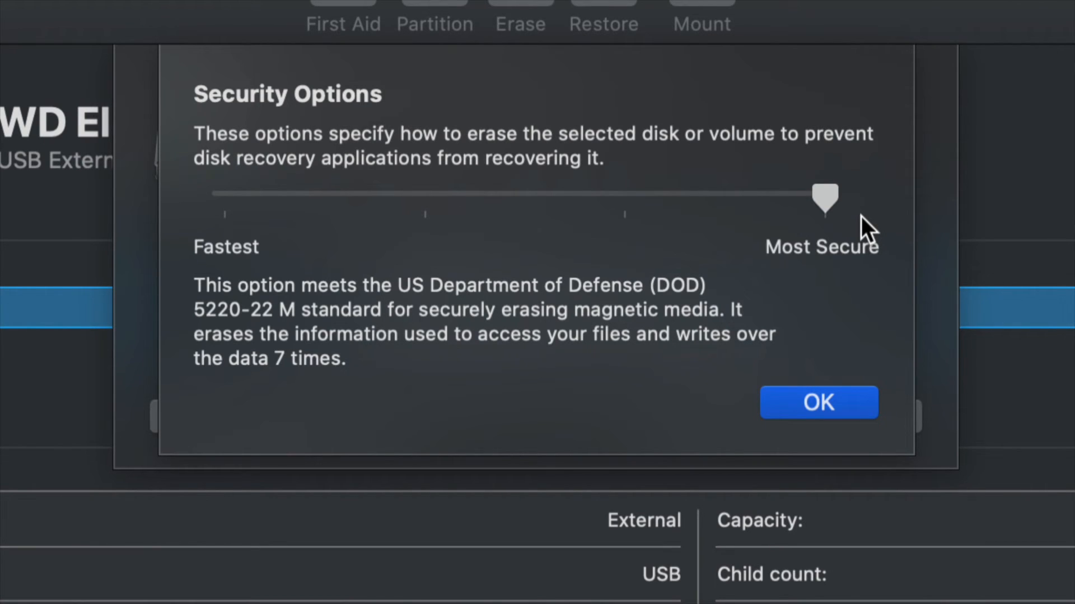
left_click_drag(825, 199, 219, 200)
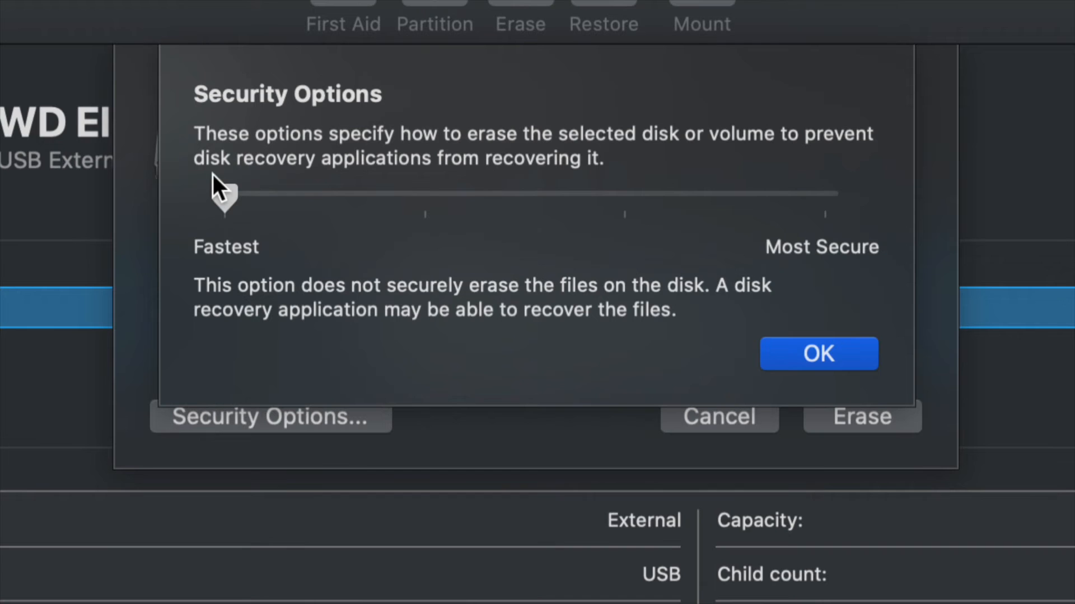
left_click(817, 353)
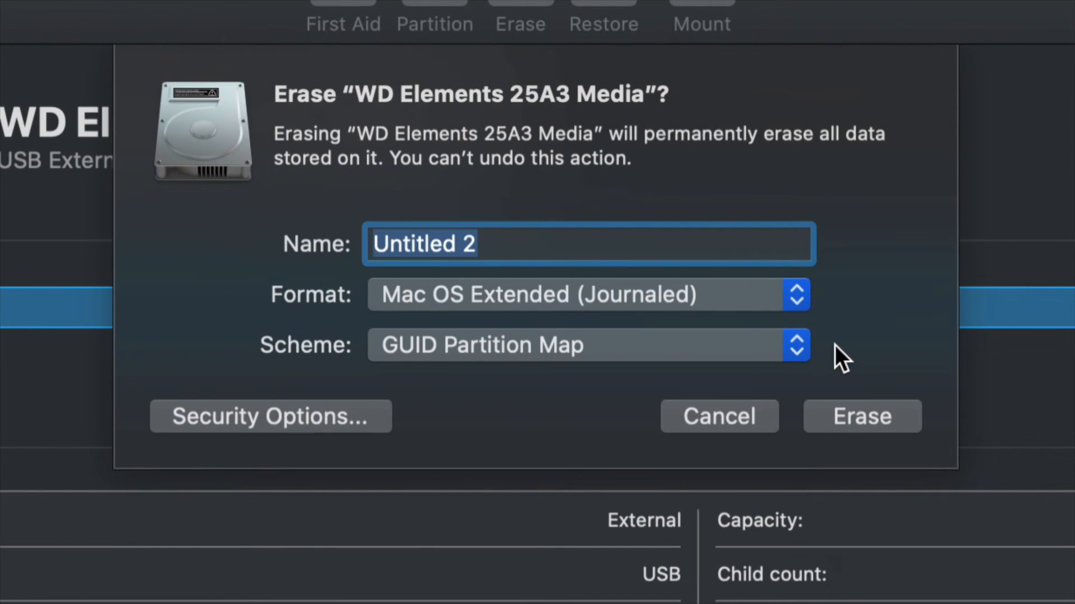
mouse_move(691, 400)
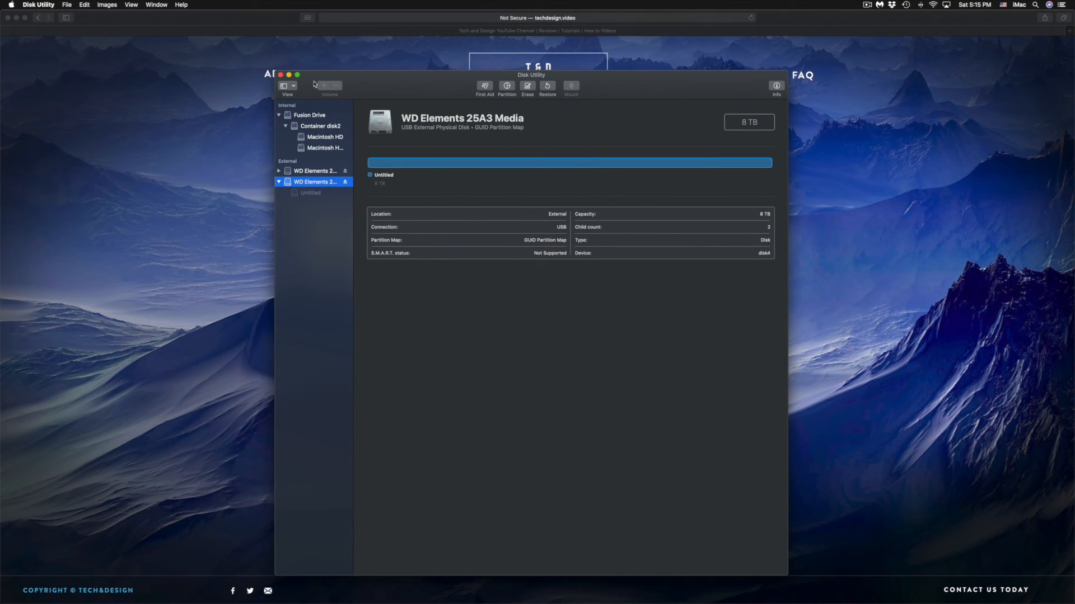
Close Disk Utility without erasing, leaving Safari on the Tech & Design Productions site.
left_click(279, 74)
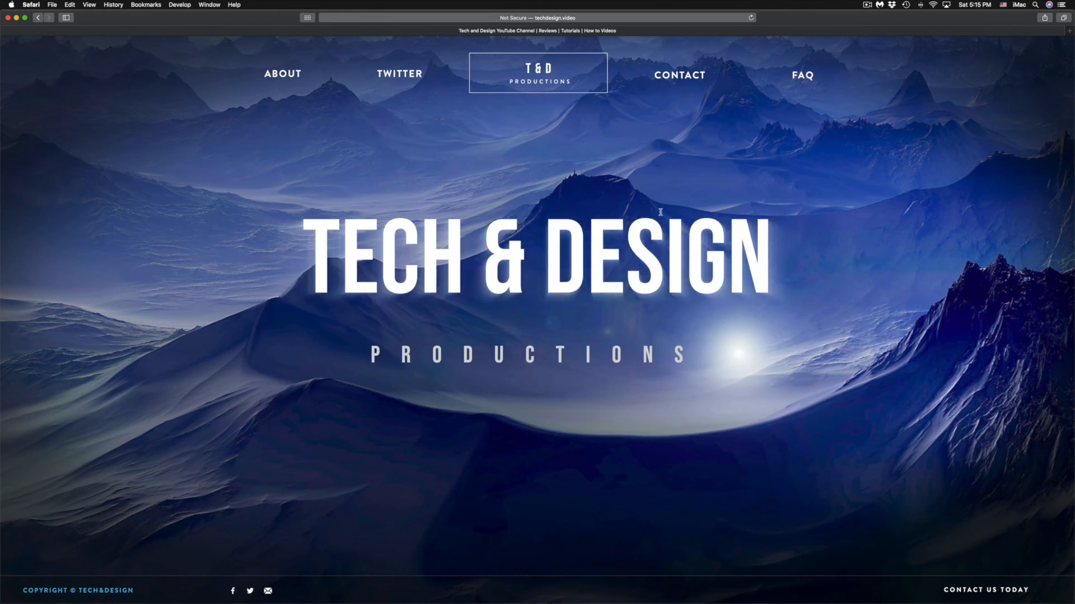